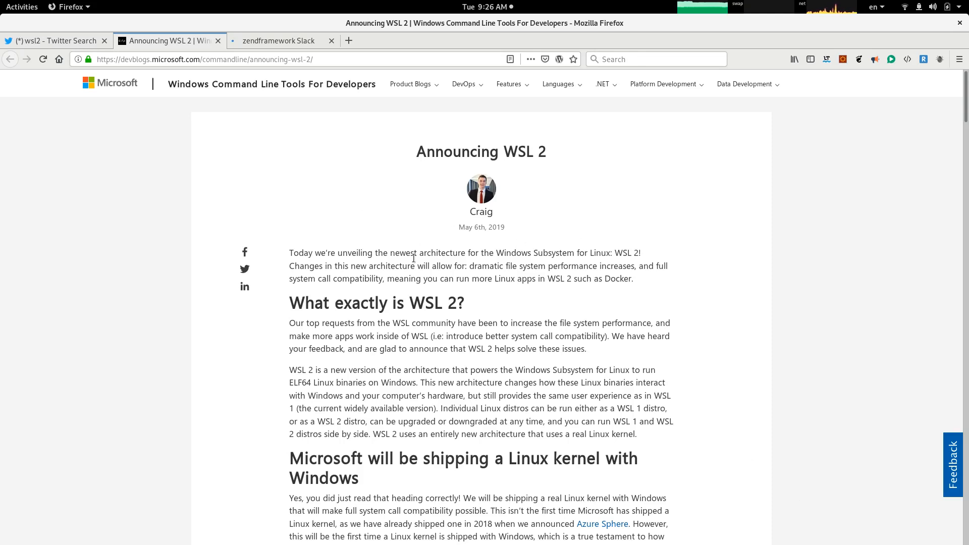
Step: Scroll the WSL 2 post down to the 'Microsoft will be shipping a Linux kernel with Windows' section
scroll("down", 3)
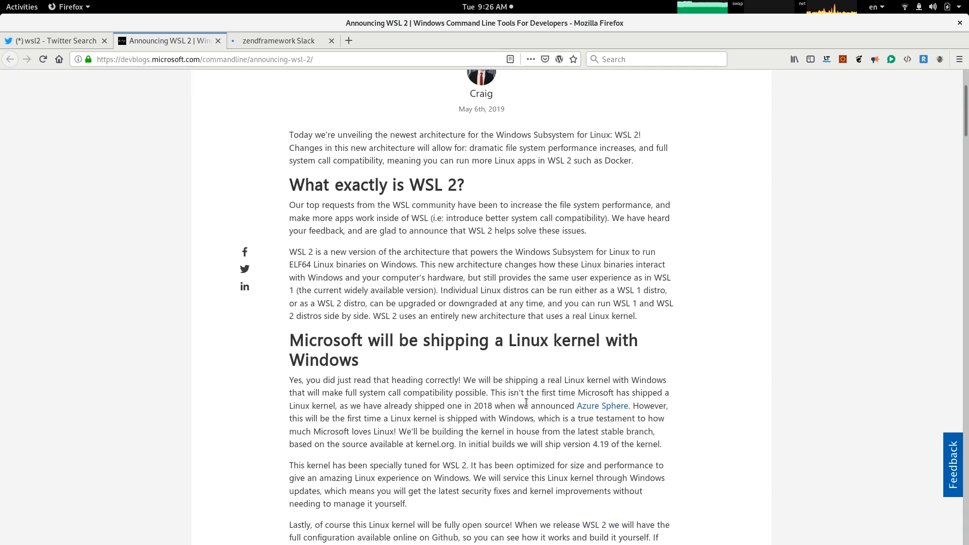
scroll("up", 3)
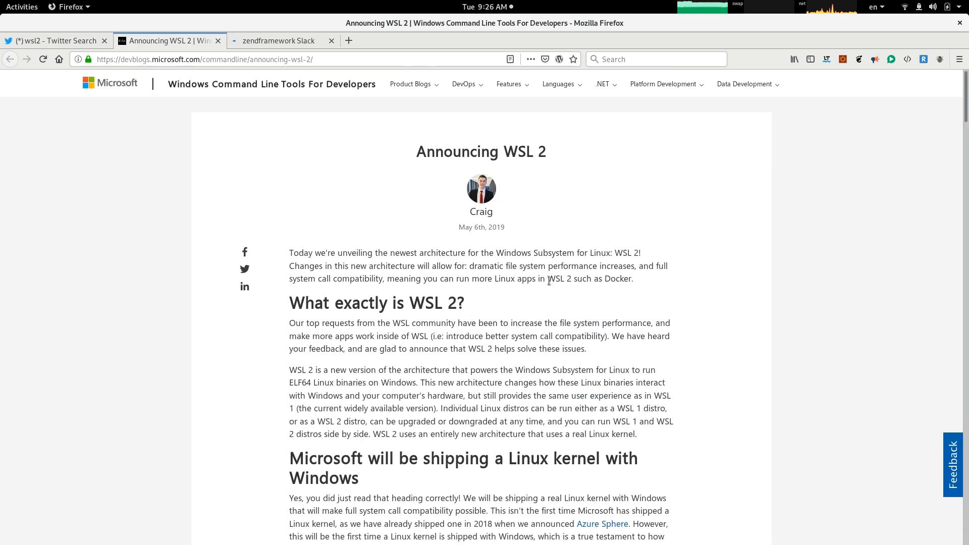
mouse_move(555, 275)
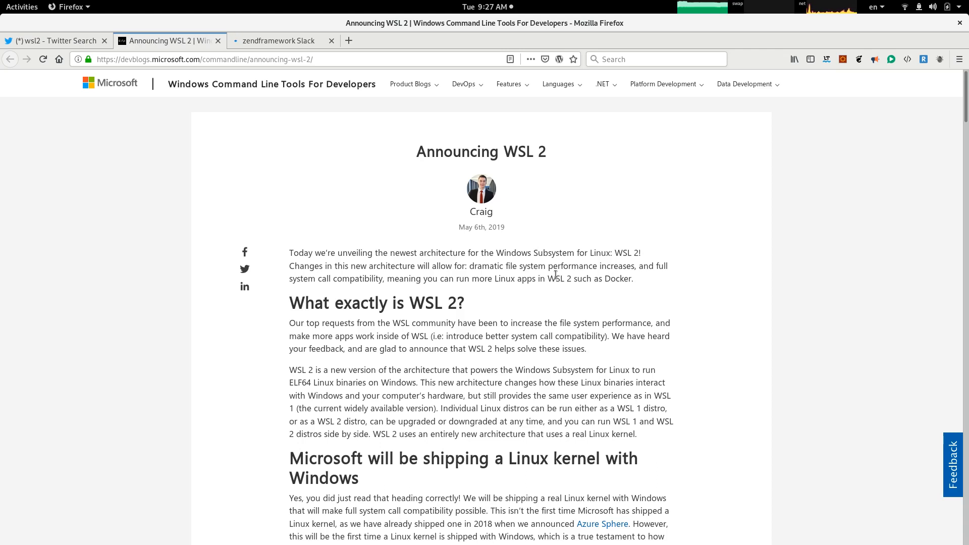
mouse_move(438, 306)
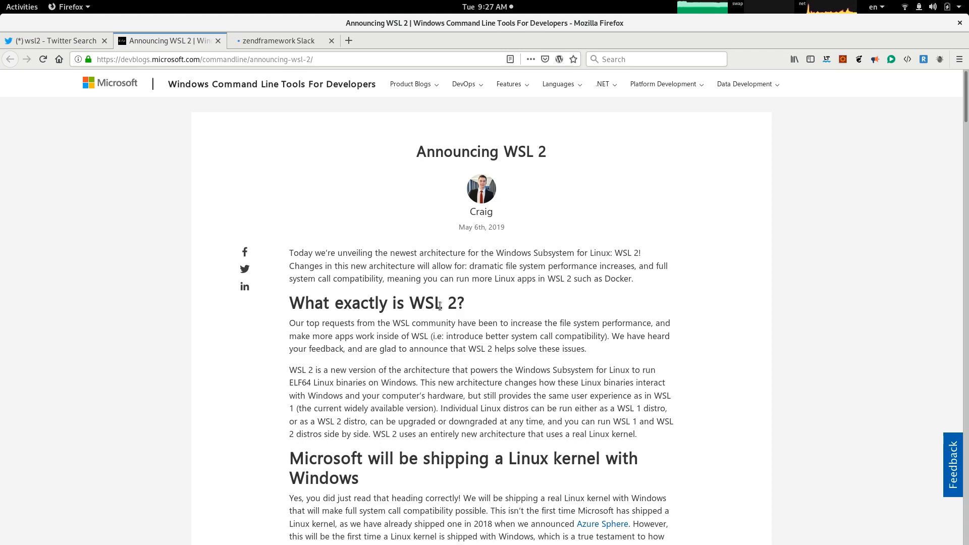
mouse_move(457, 317)
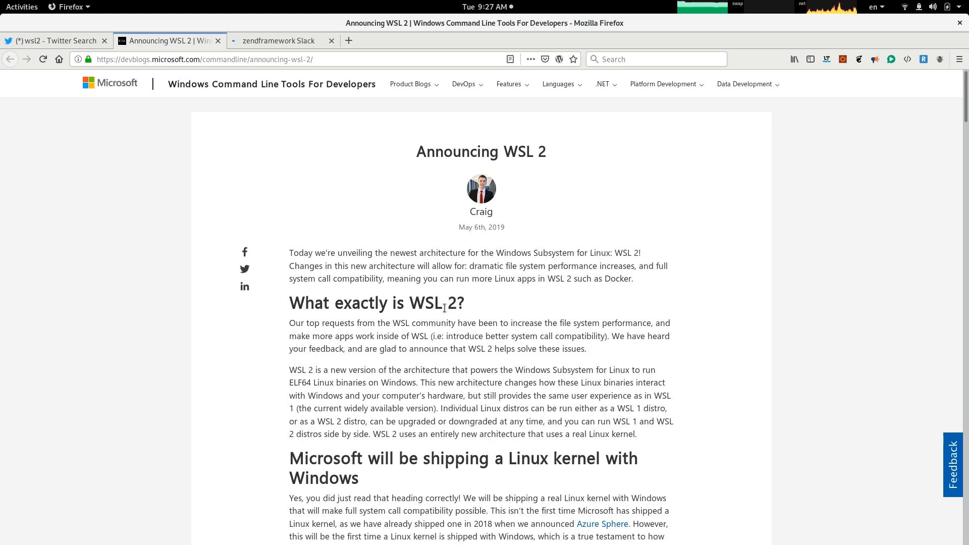
scroll("down", 3)
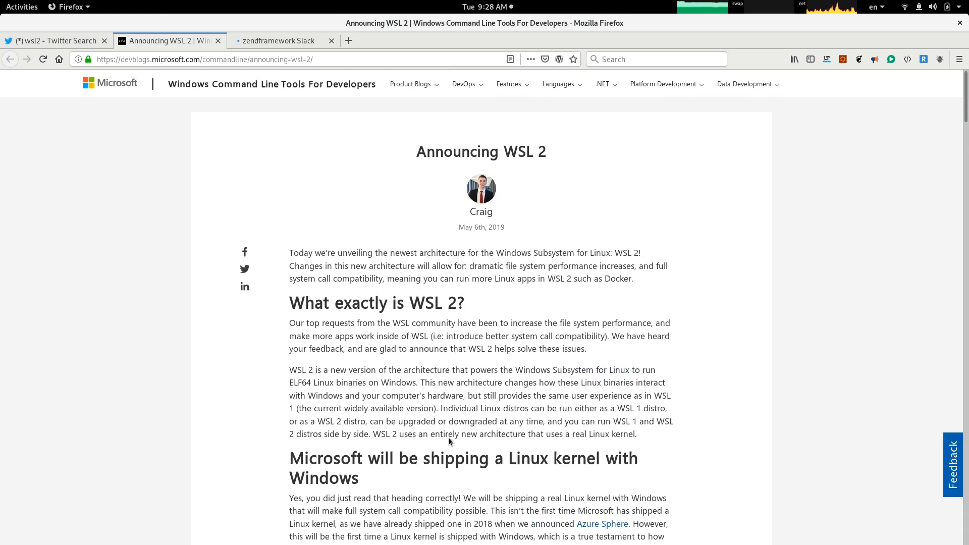
scroll("down", 3)
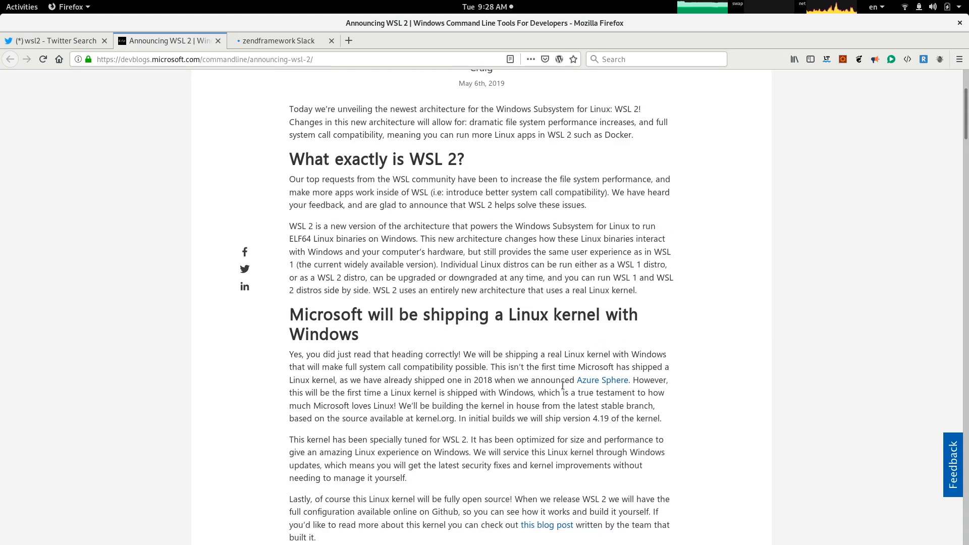
mouse_move(423, 344)
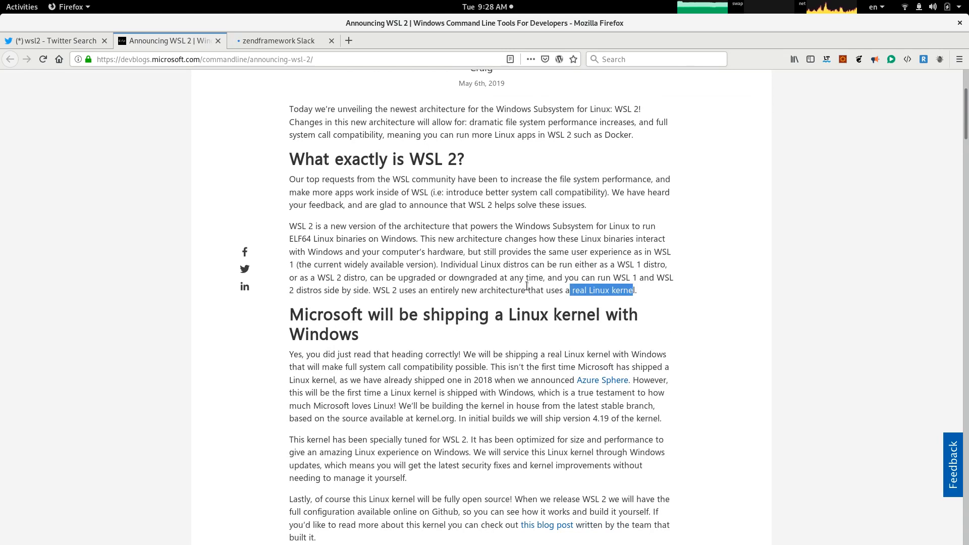
scroll("down", 3)
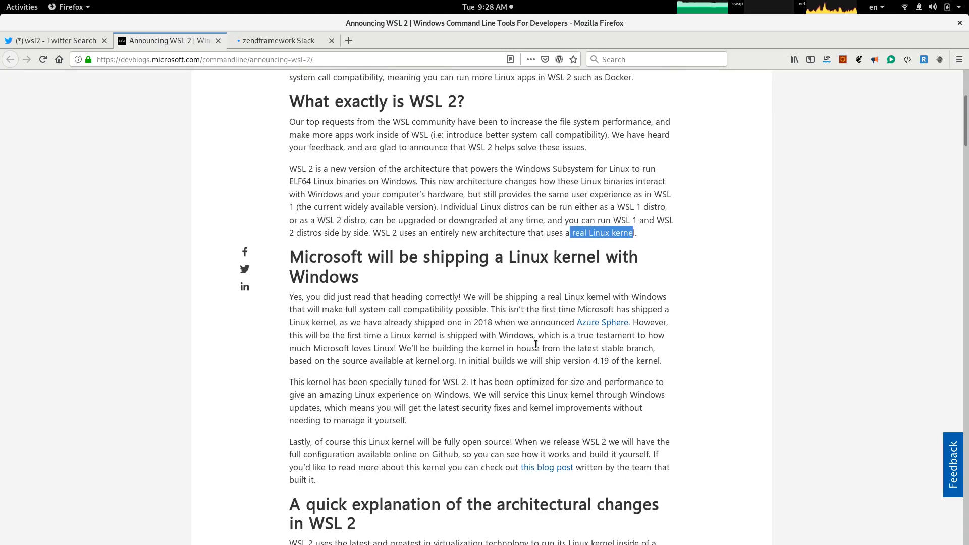
scroll("down", 3)
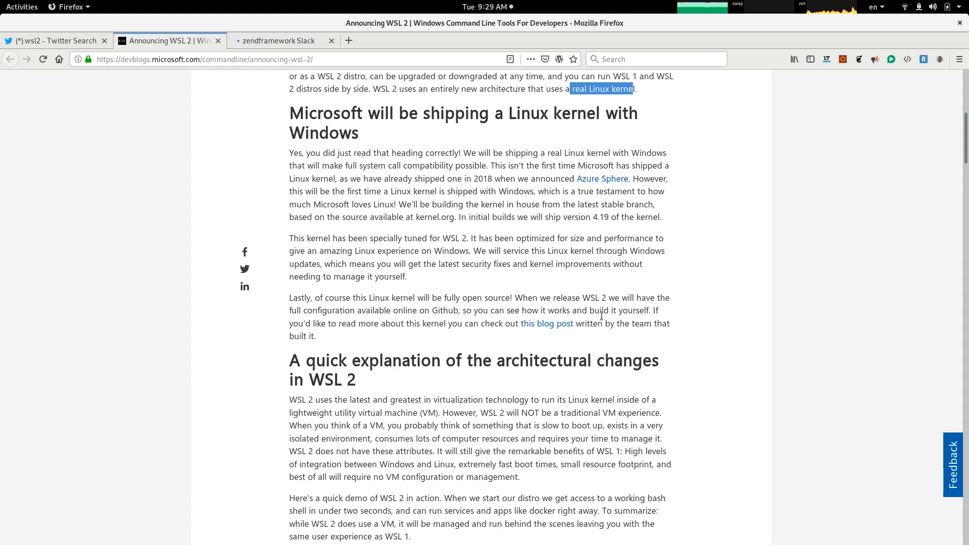
mouse_move(594, 220)
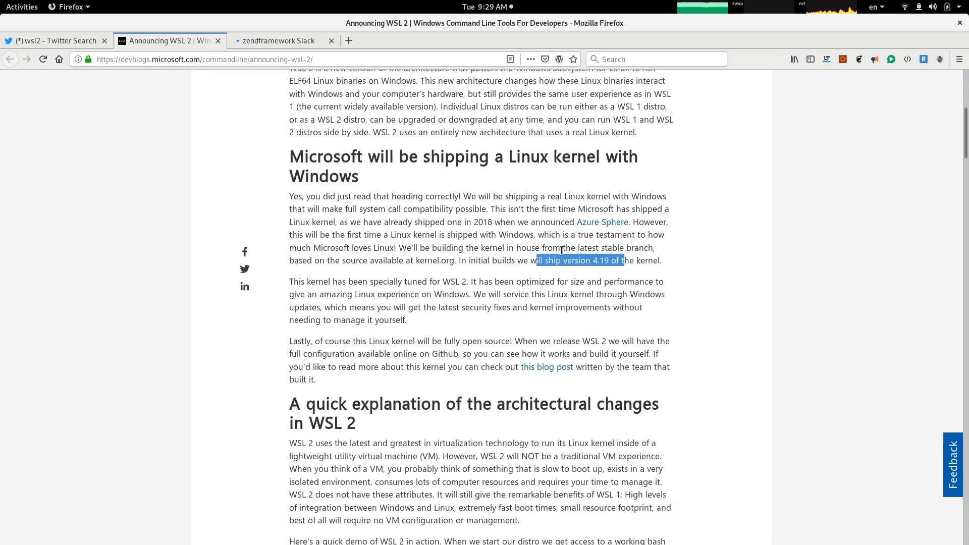
Step: Scroll down to 'A quick explanation of the architectural changes in WSL 2' and the demo's start
scroll("down", 3)
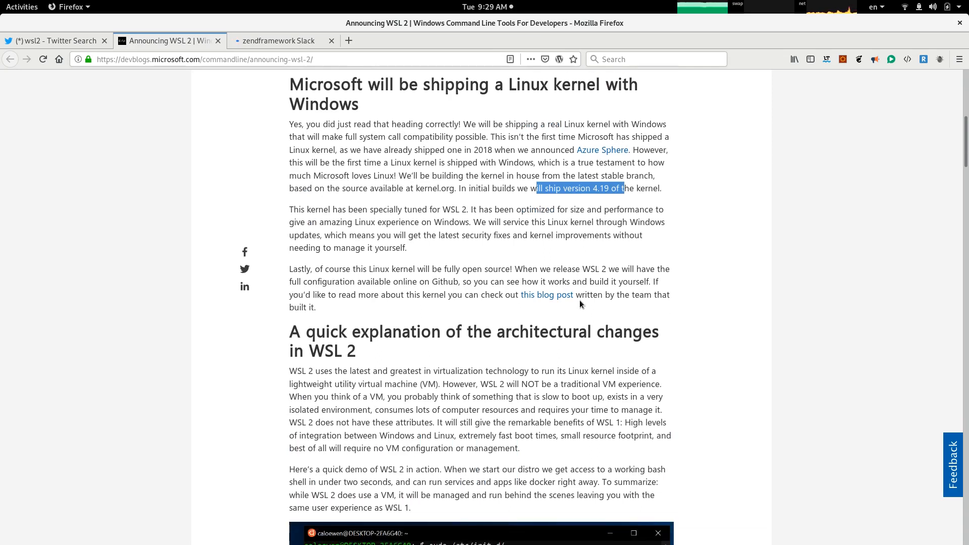
Step: Scroll past the terminal demo (ls, cat /etc/alpine-release, figlet WSL 2) to 'How much faster is WSL 2?'
scroll("down", 3)
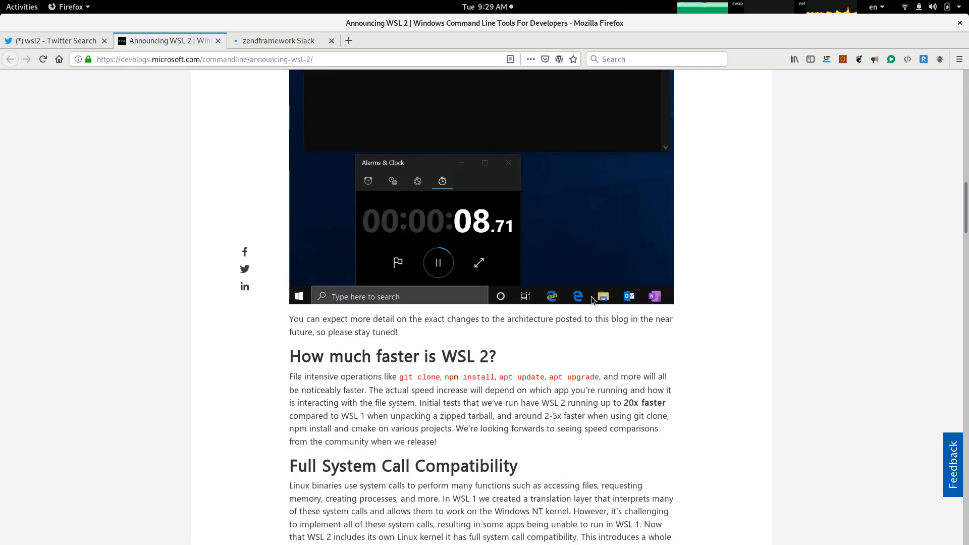
scroll("down", 3)
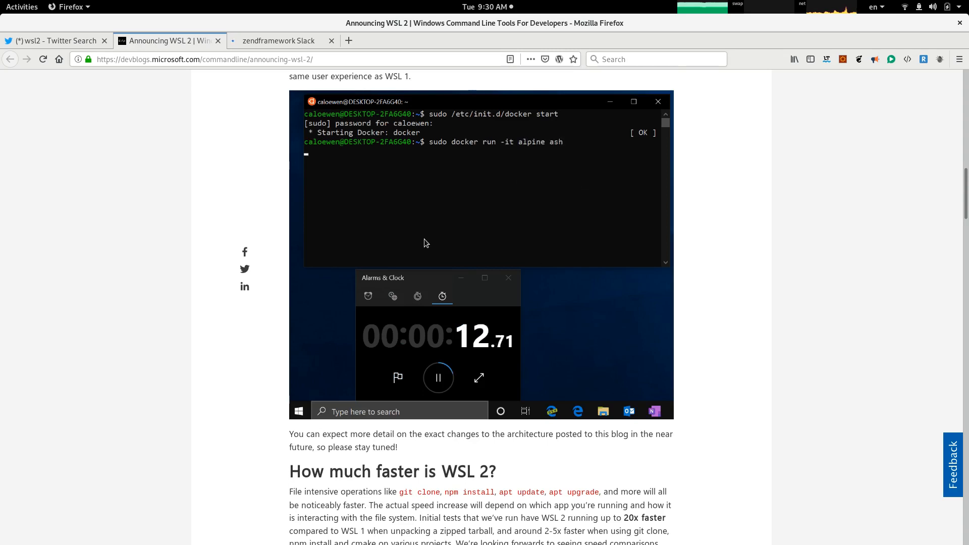
type("ls")
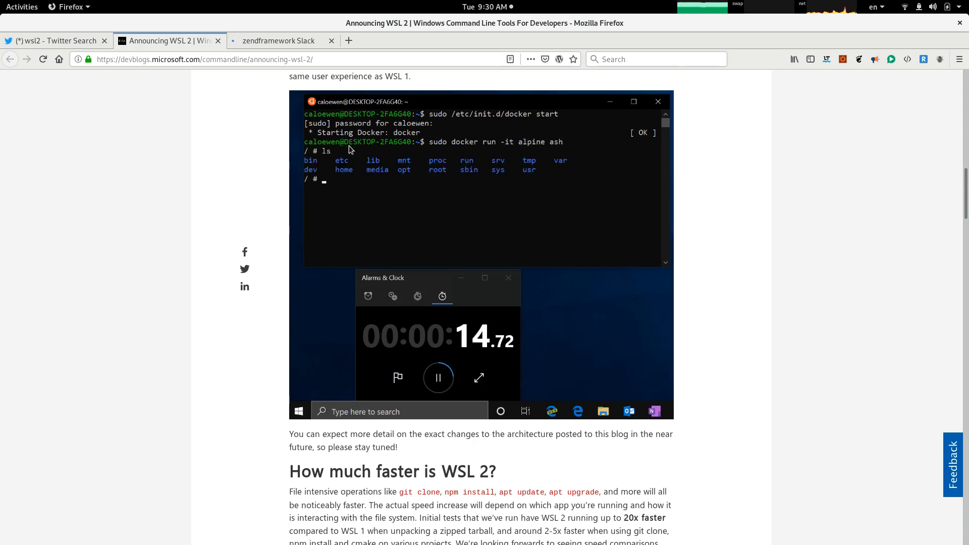
type("cat /etc/alpine-release")
type("w")
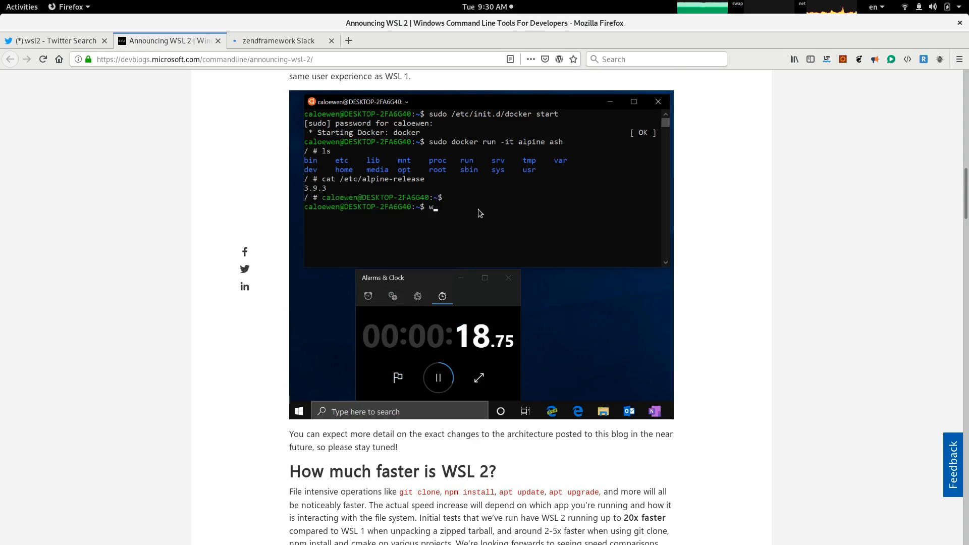
type("iglet WSL 2")
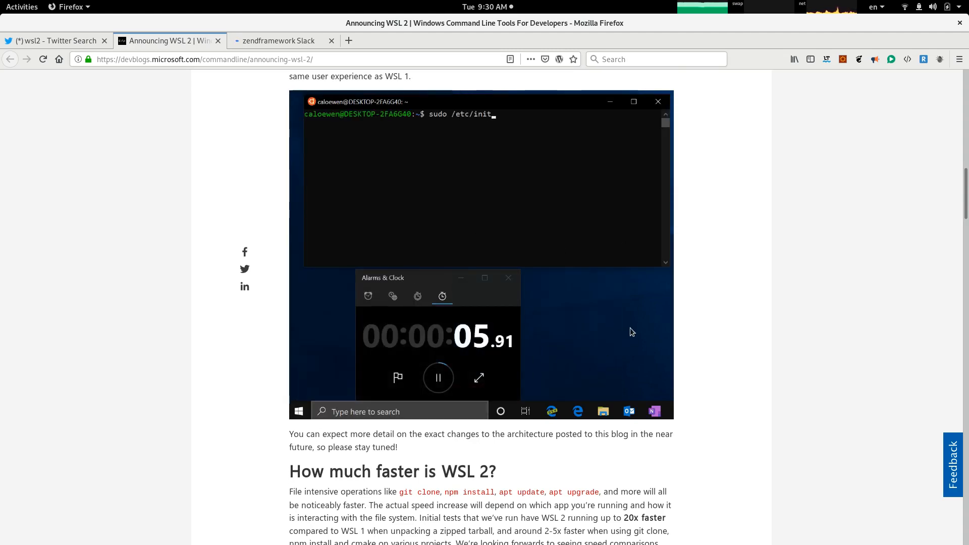
scroll("down", 3)
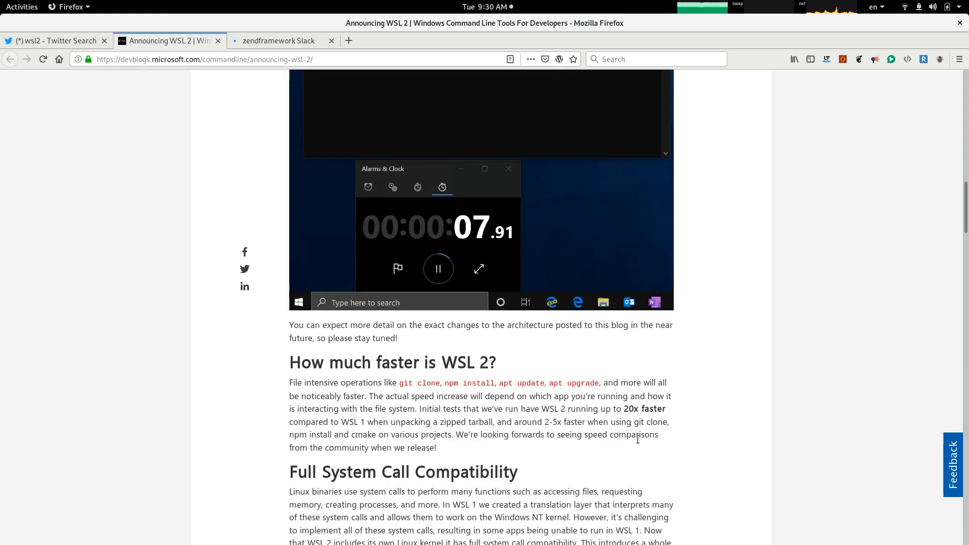
scroll("down", 3)
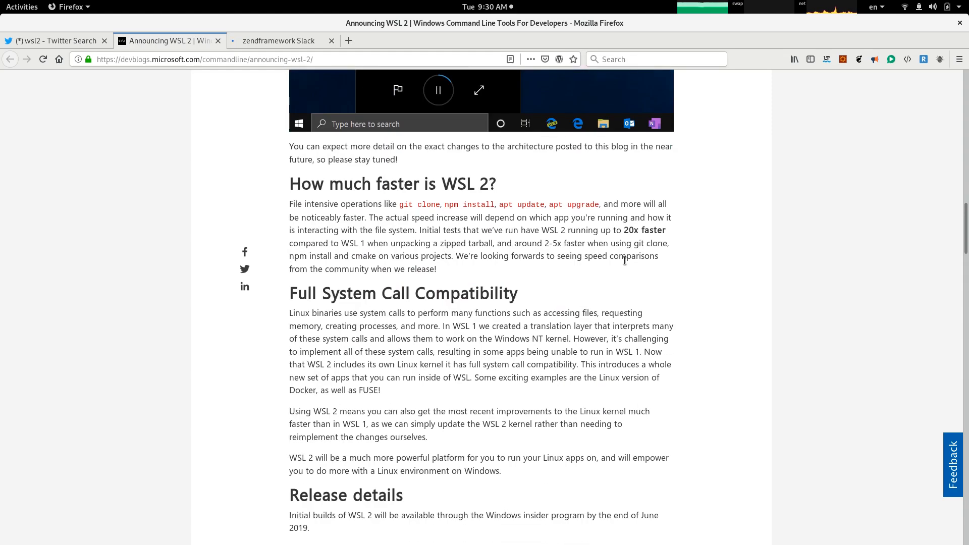
Step: Highlight the 'up to 20x faster' claim in the How much faster section
left_click_drag(598, 230, 667, 231)
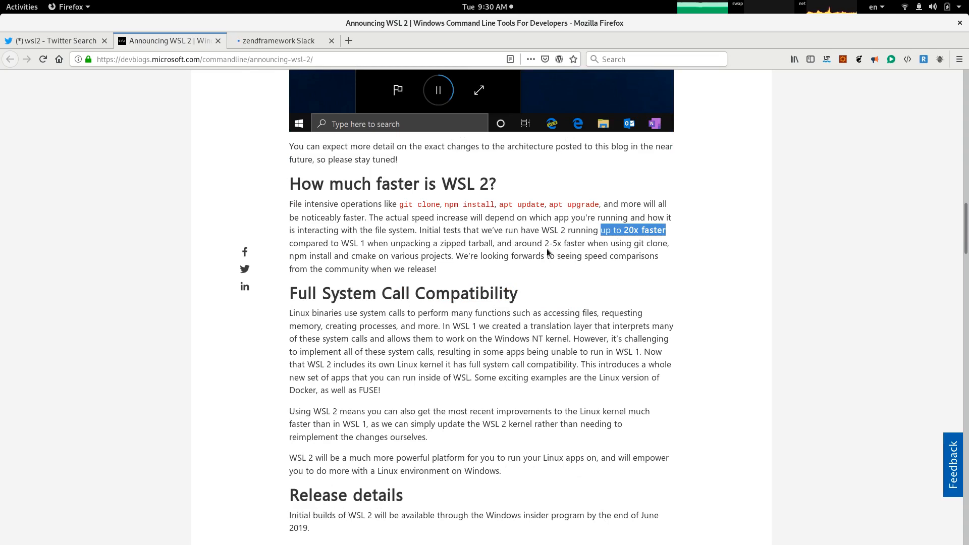
mouse_move(631, 258)
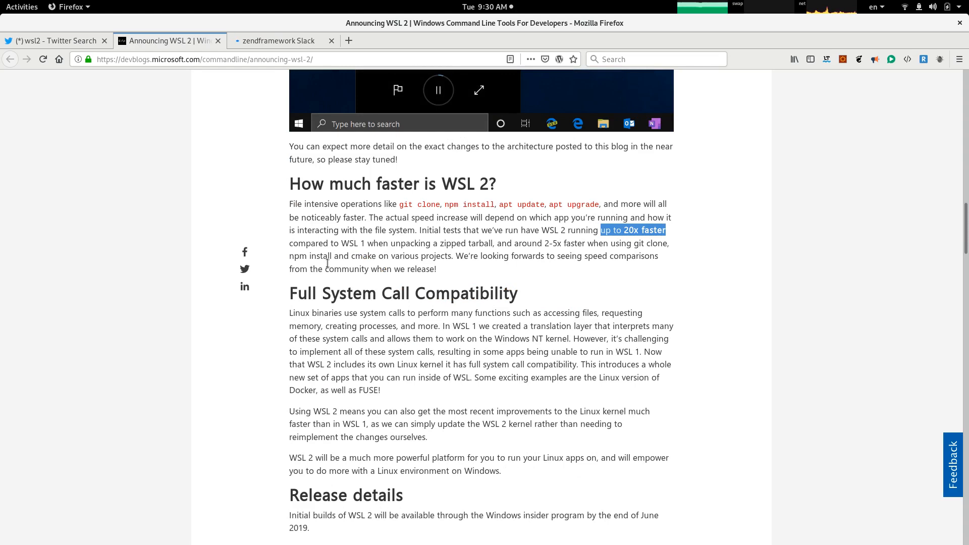
mouse_move(420, 279)
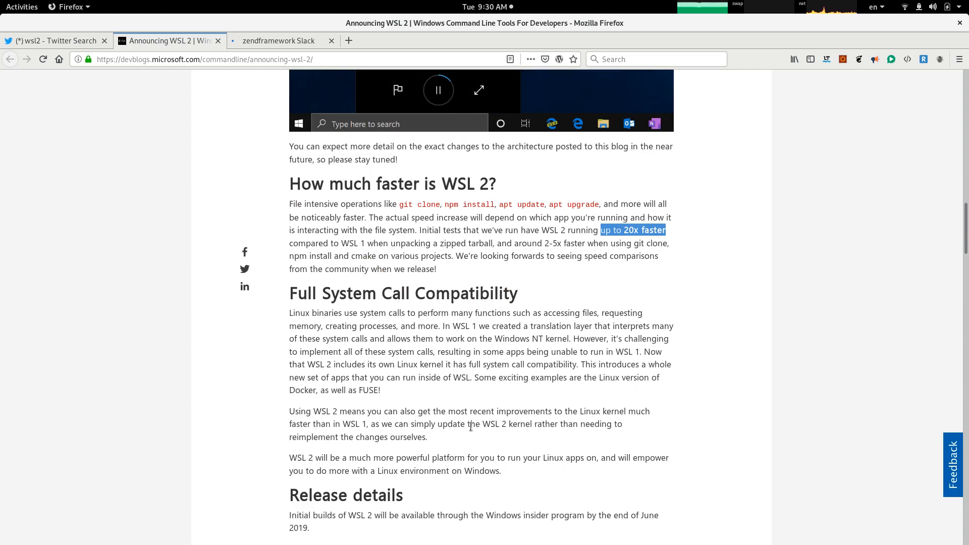
mouse_move(439, 388)
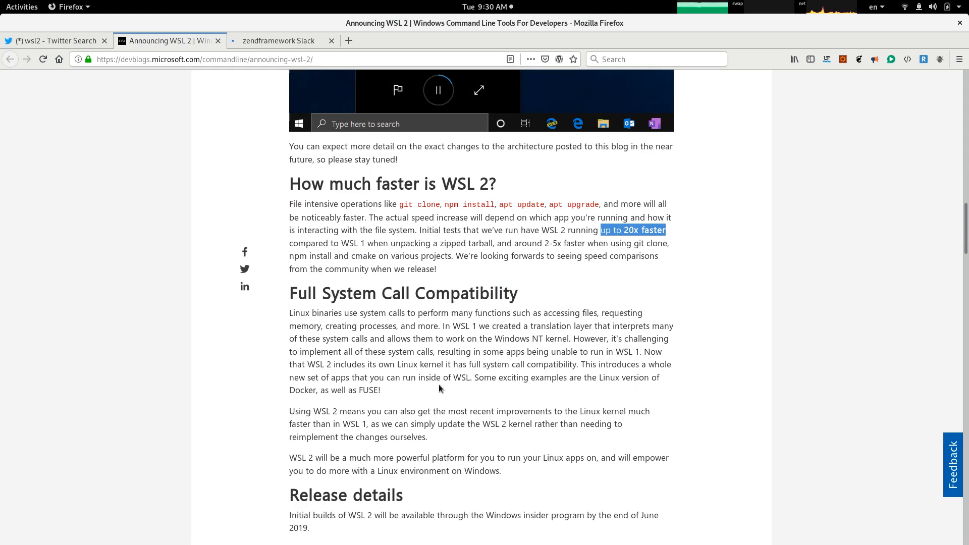
scroll("down", 3)
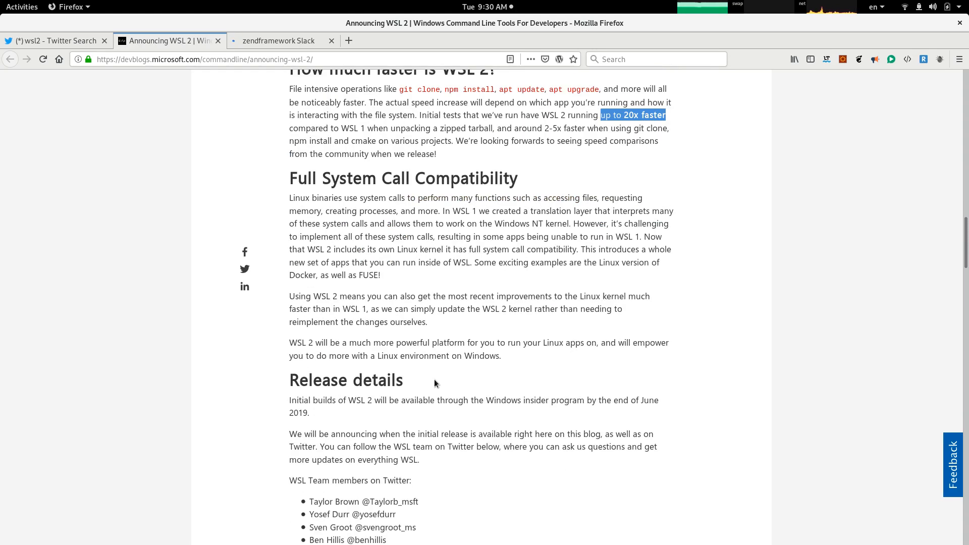
scroll("down", 3)
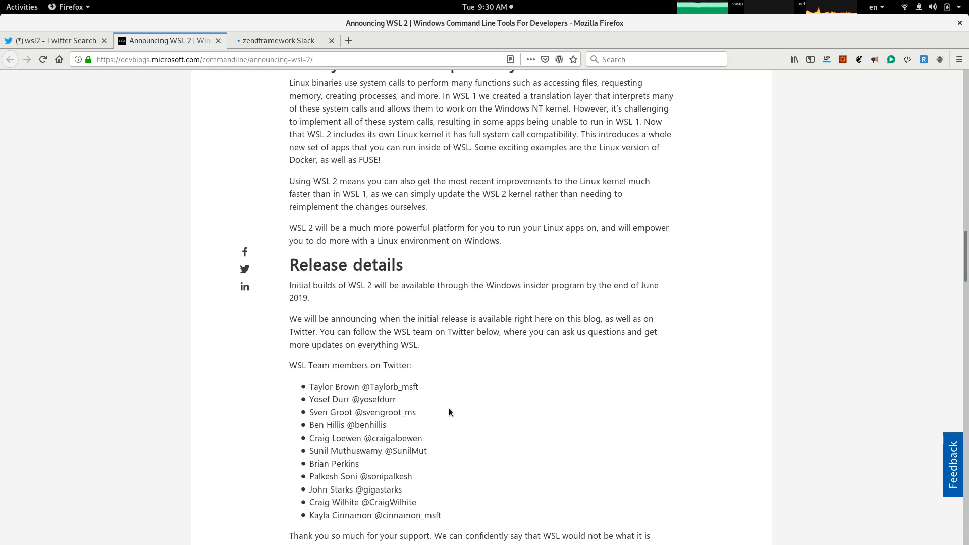
scroll("up", 3)
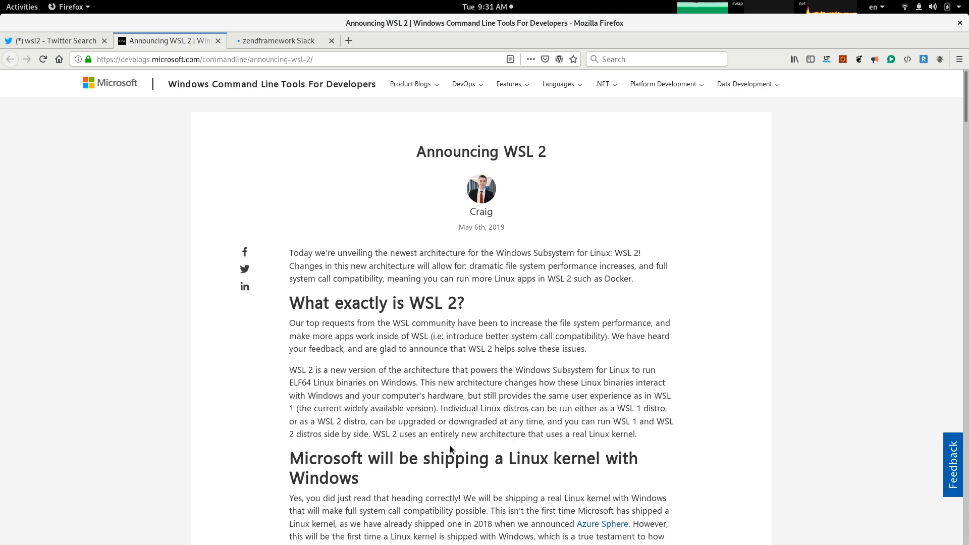
mouse_move(281, 388)
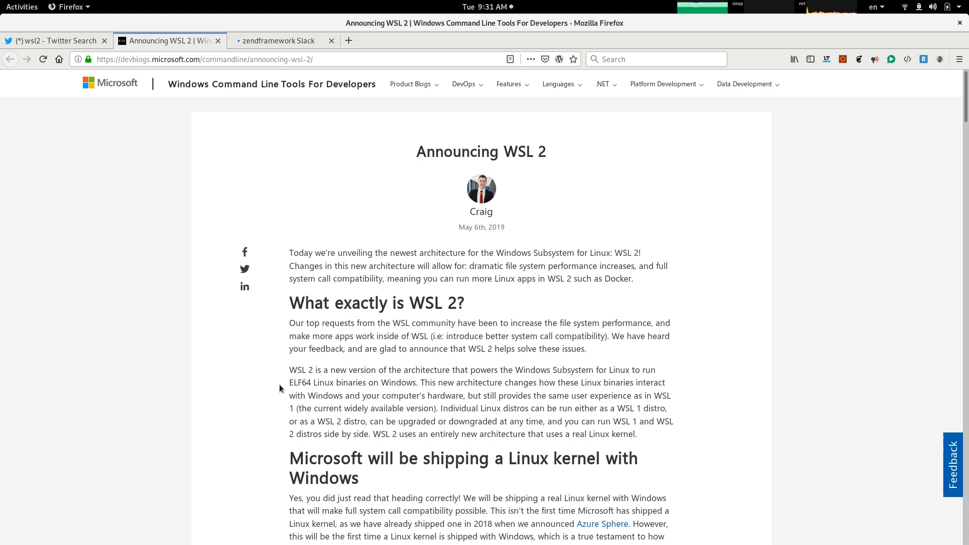
mouse_move(411, 342)
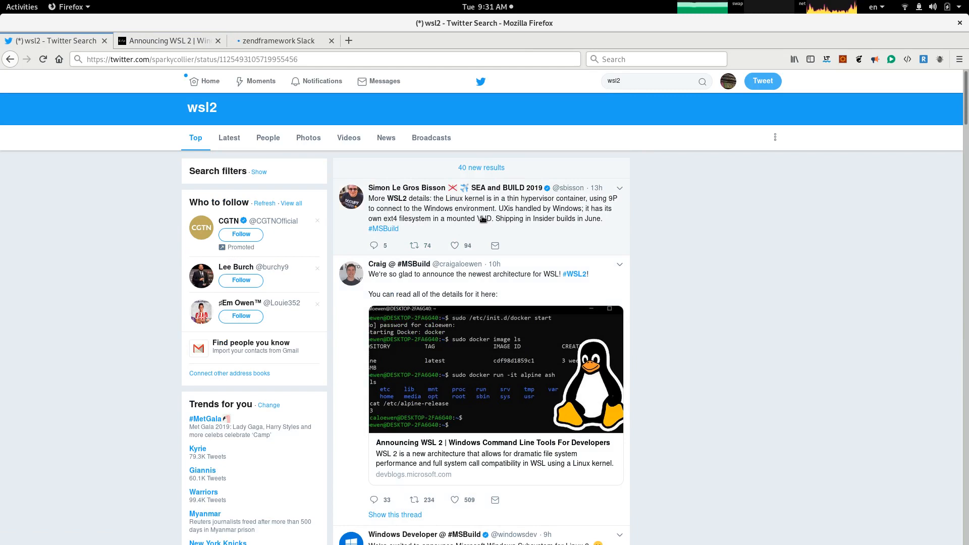
mouse_move(495, 206)
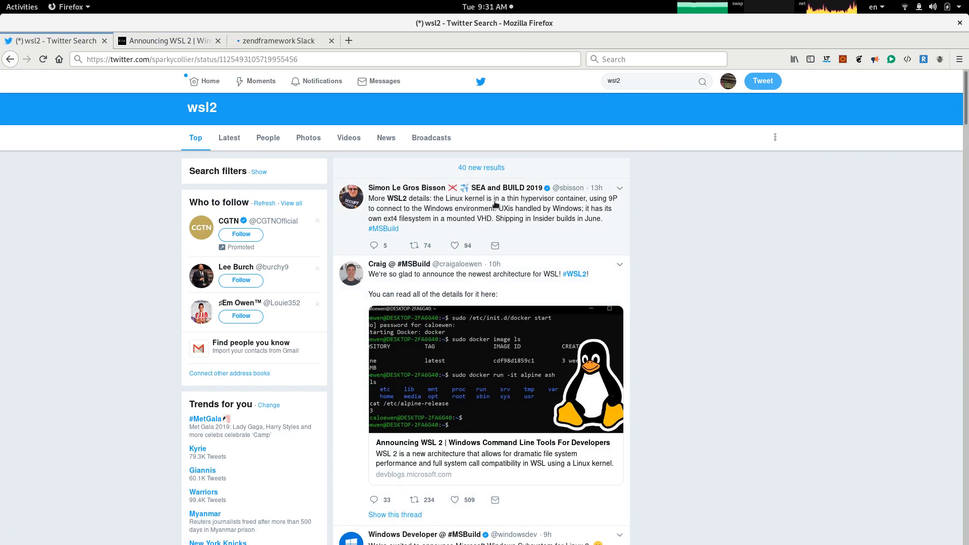
mouse_move(498, 206)
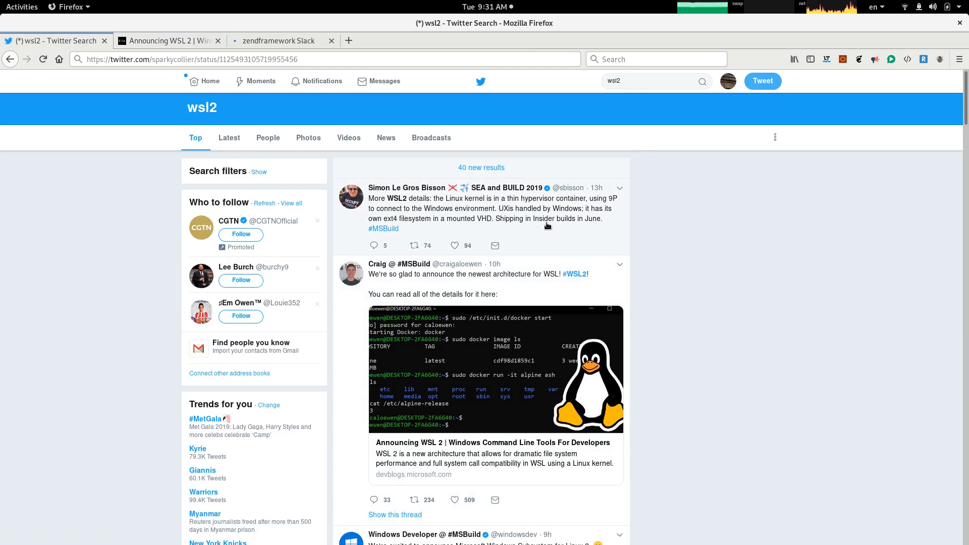
mouse_move(567, 231)
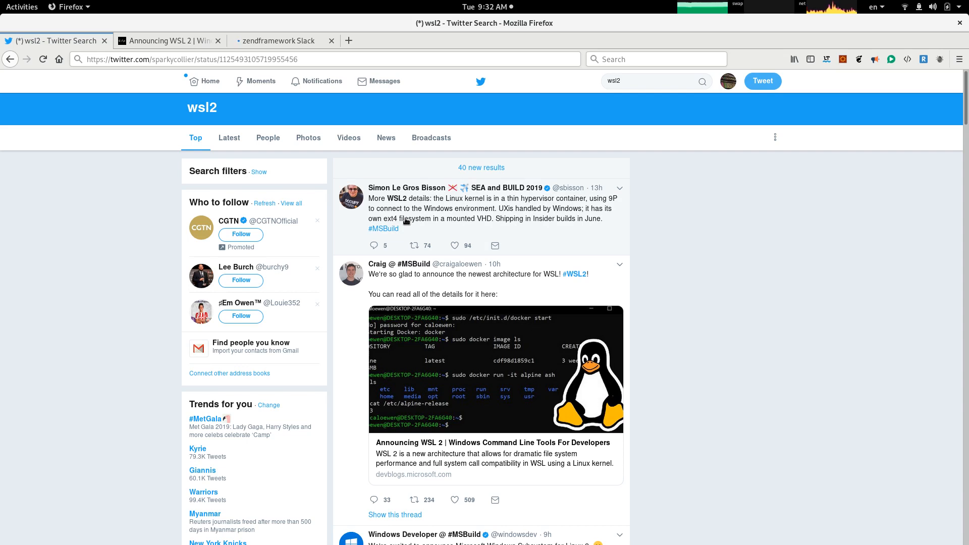
mouse_move(486, 228)
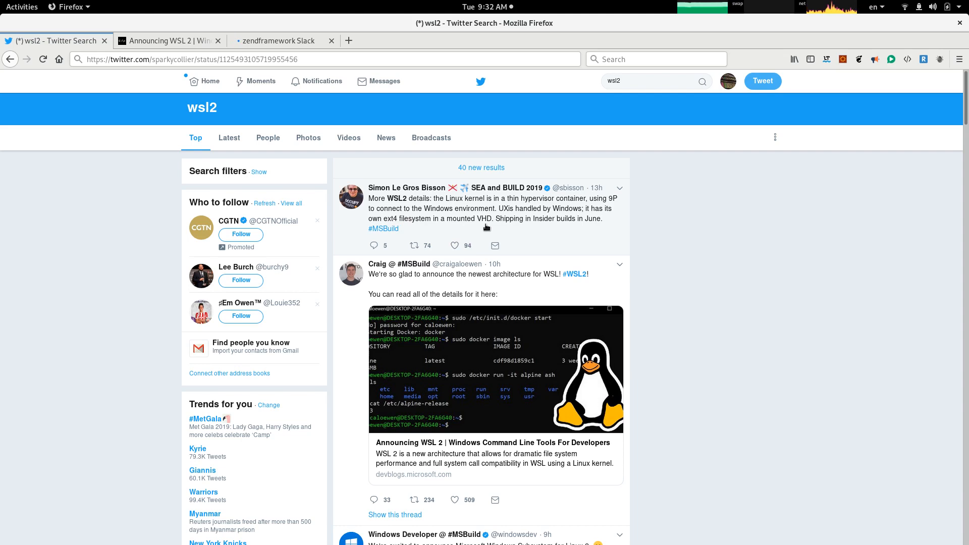
mouse_move(573, 239)
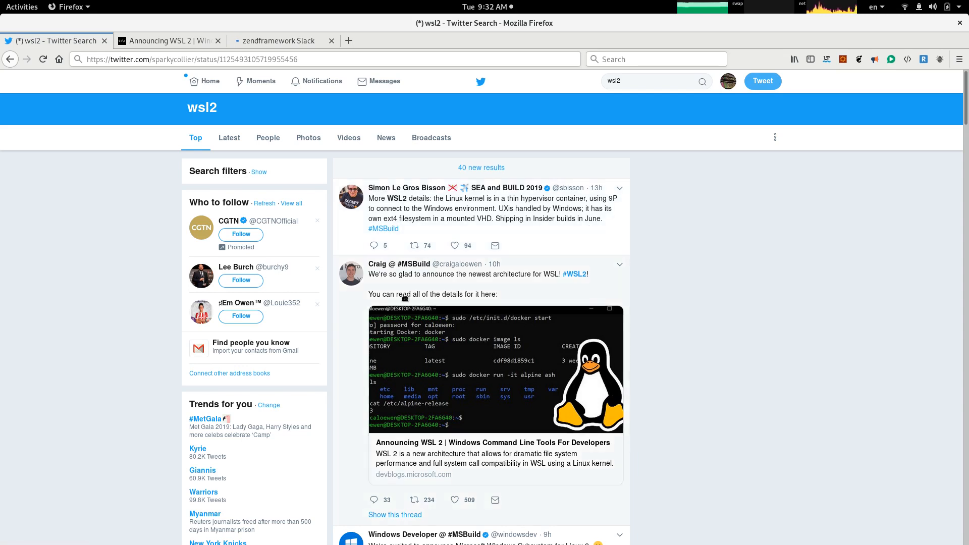
mouse_move(509, 288)
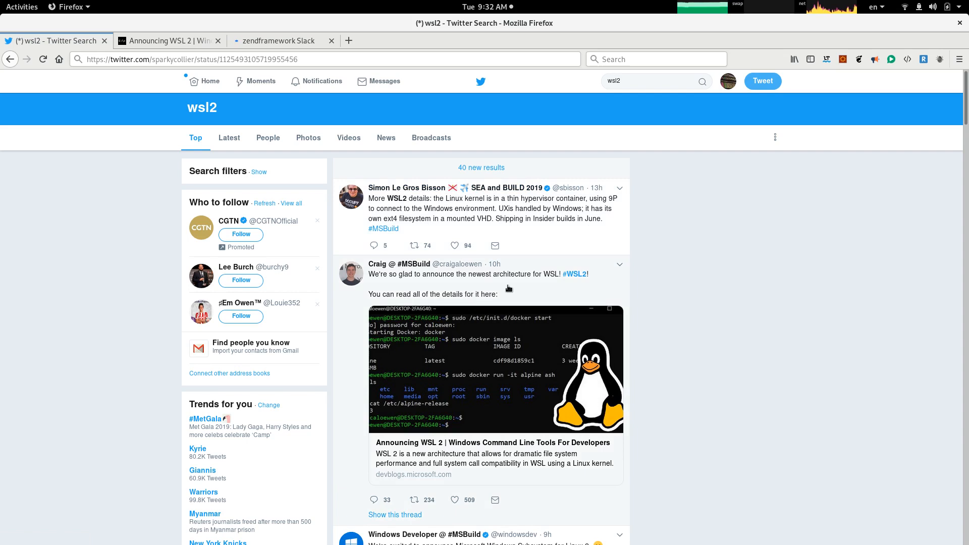
mouse_move(540, 292)
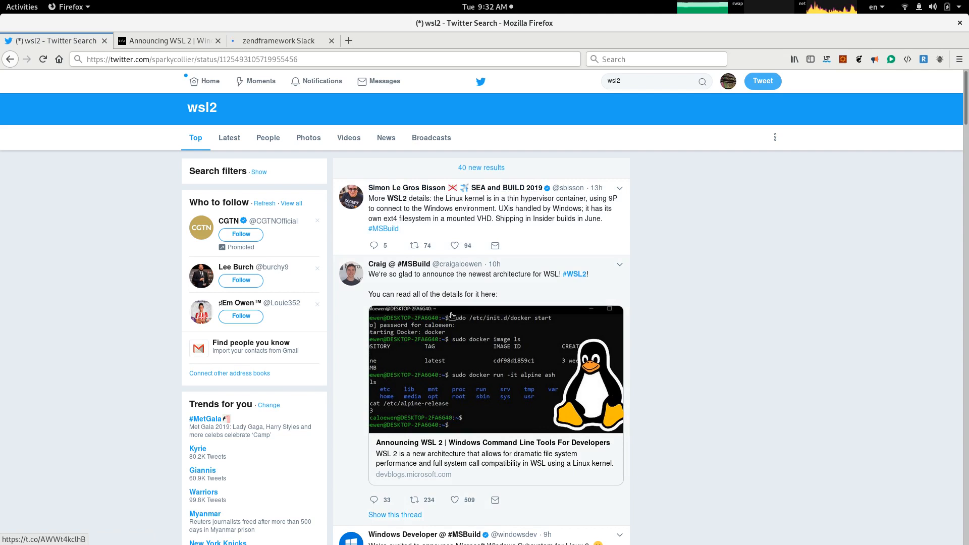
mouse_move(485, 384)
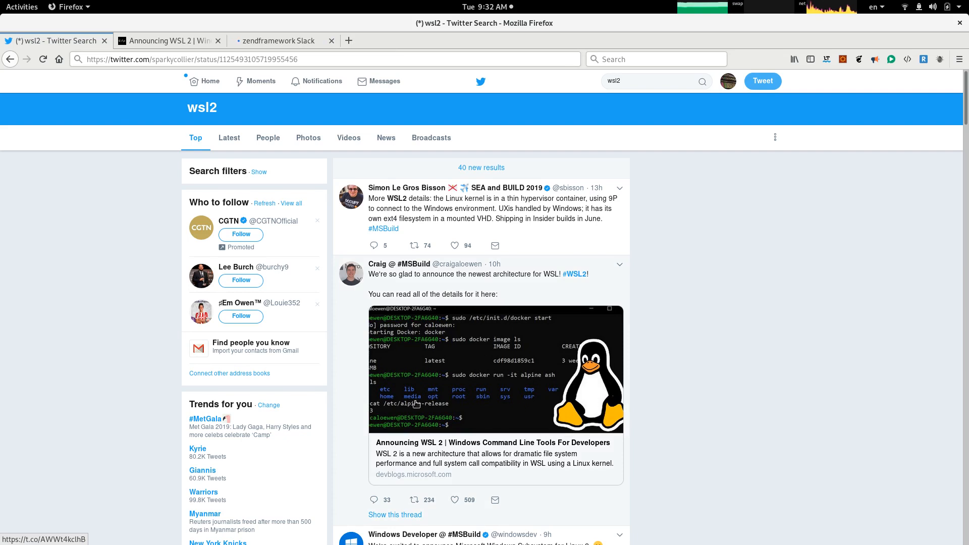
mouse_move(525, 384)
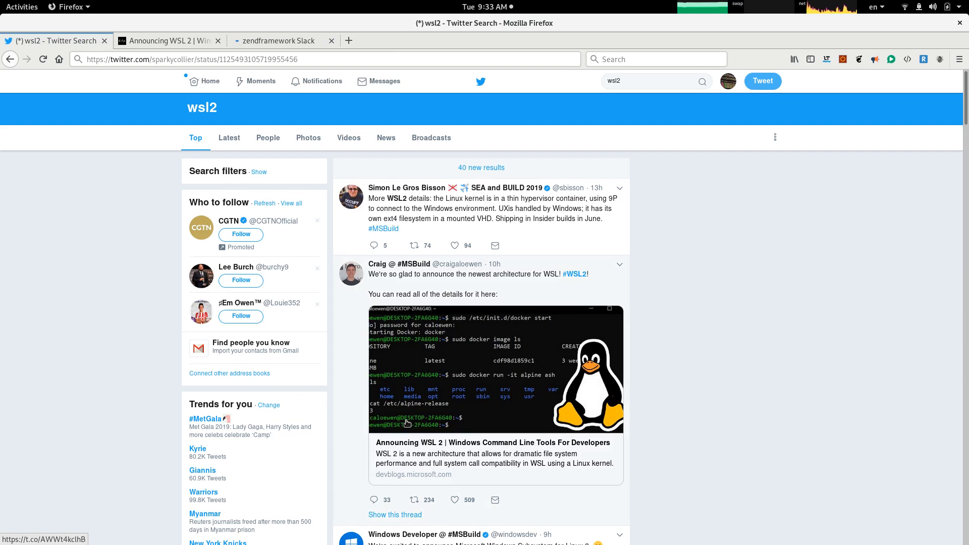
Step: Scroll the wsl2 Twitter results past Craig's announcement to the Windows Developer video tweet
scroll("down", 3)
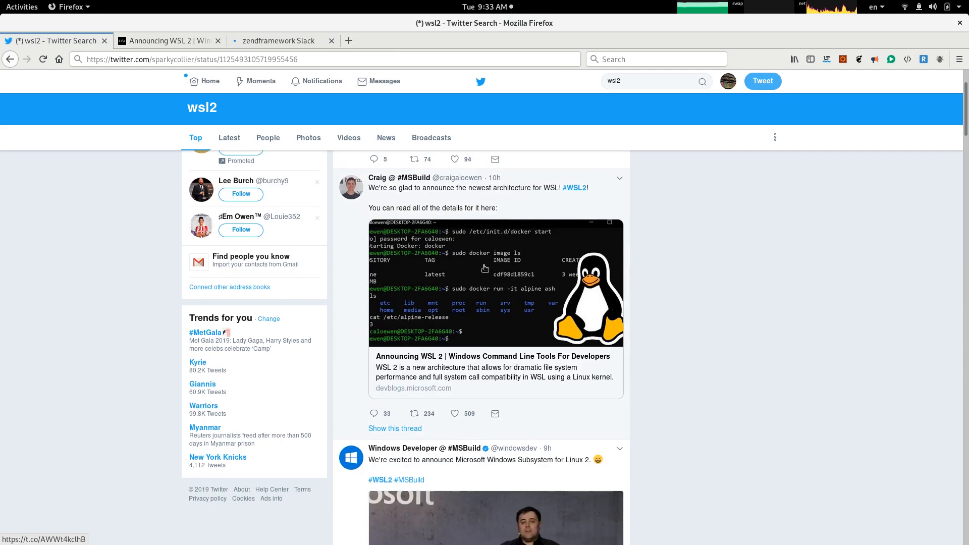
scroll("down", 3)
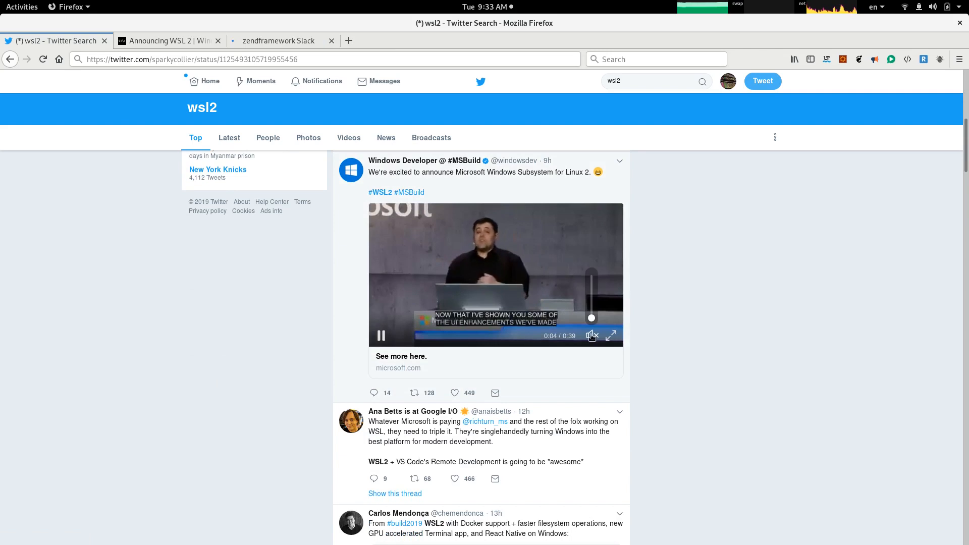
Step: Unmute the Windows Developer WSL 2 announcement video and watch it to 0:39
left_click(591, 336)
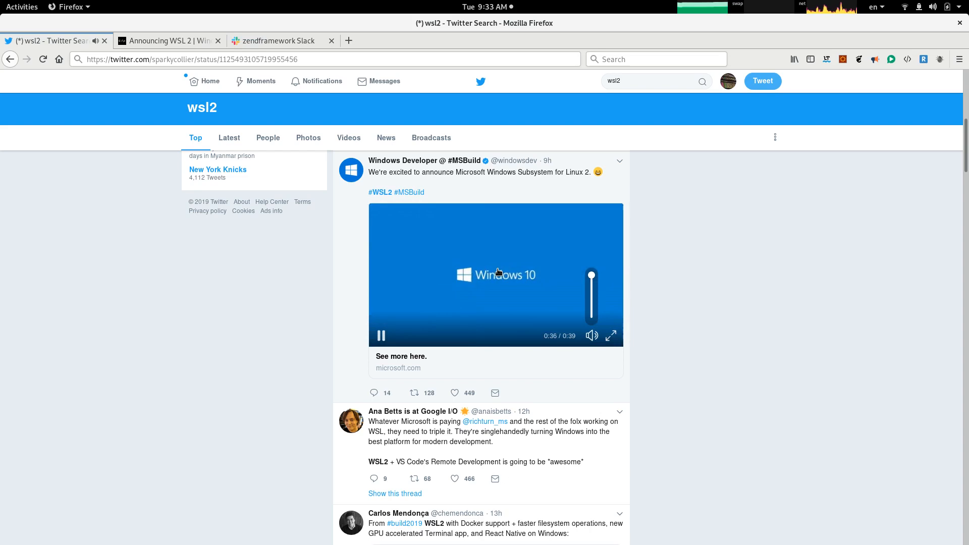
left_click(381, 336)
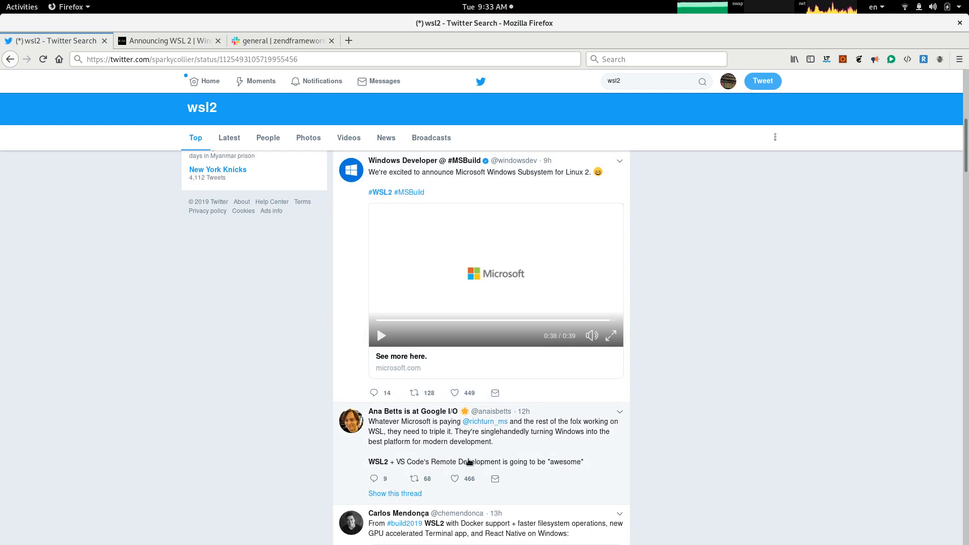
mouse_move(375, 440)
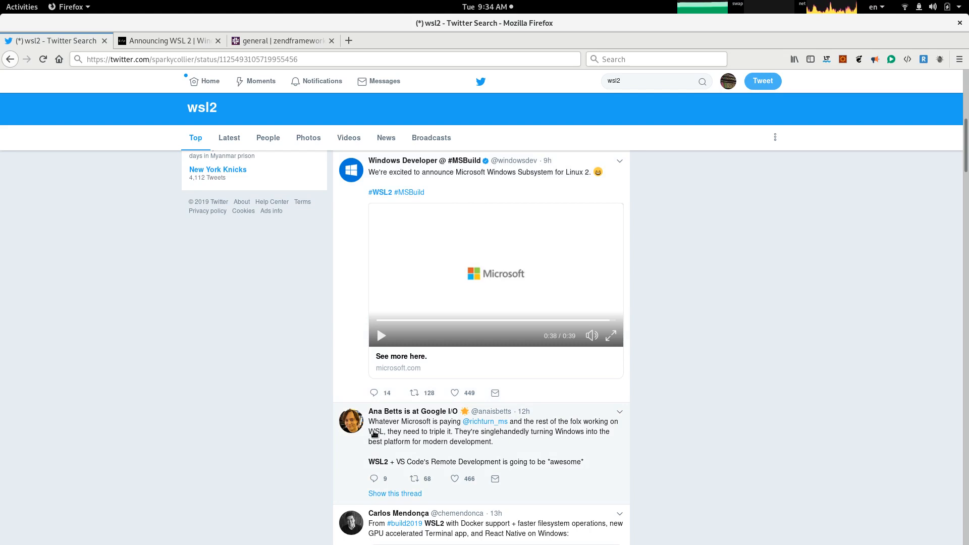
scroll("down", 3)
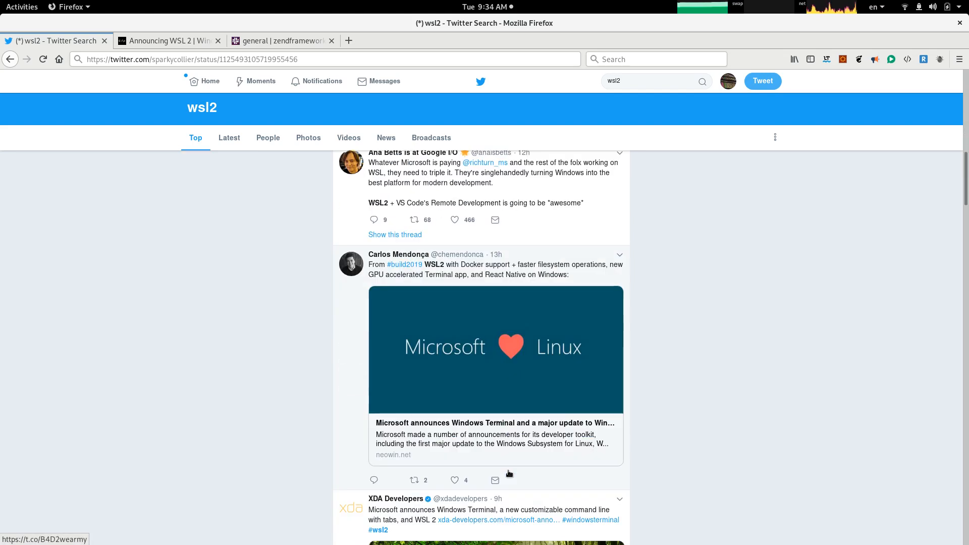
scroll("down", 3)
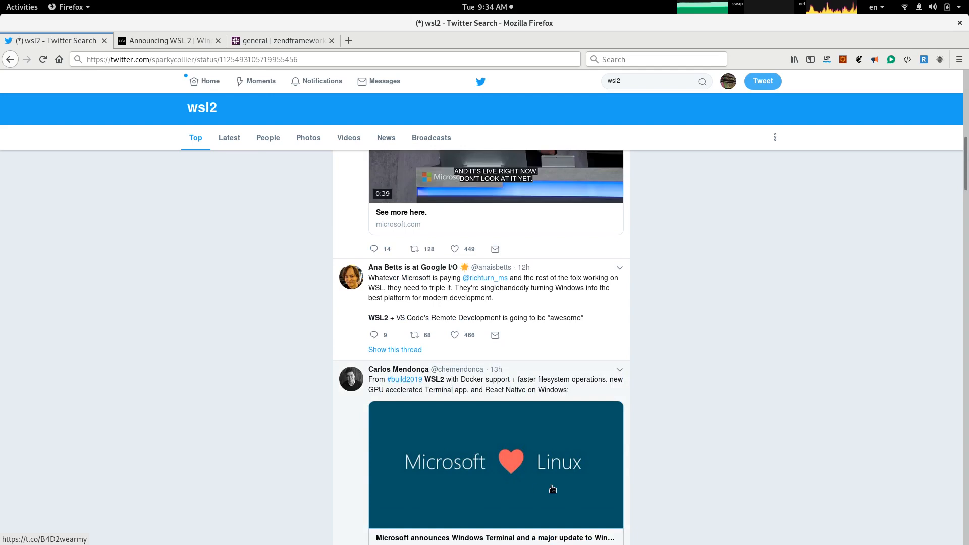
scroll("down", 3)
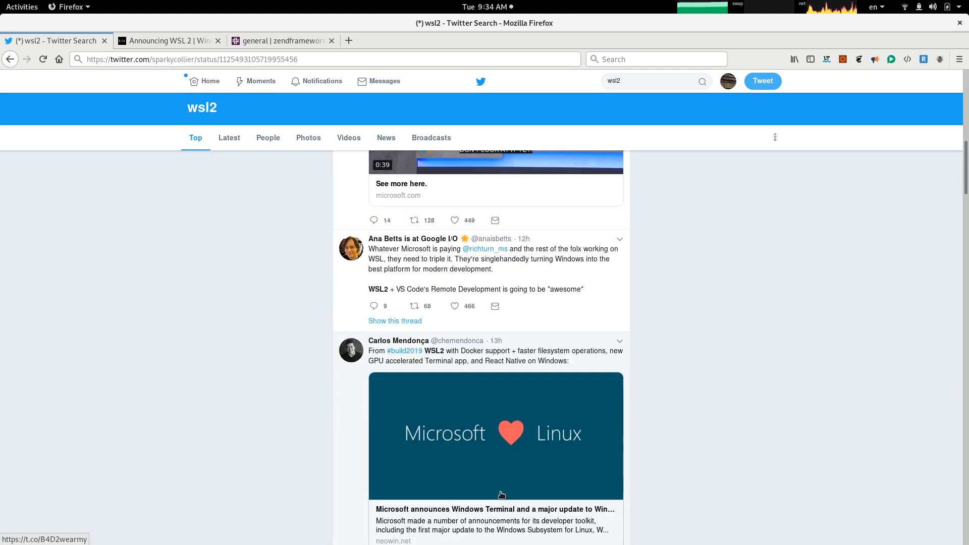
mouse_move(383, 264)
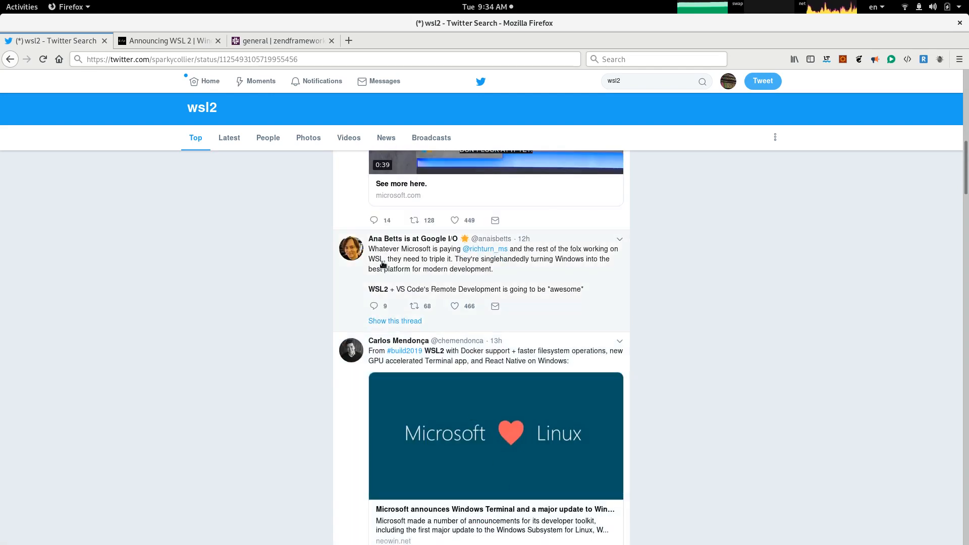
mouse_move(413, 261)
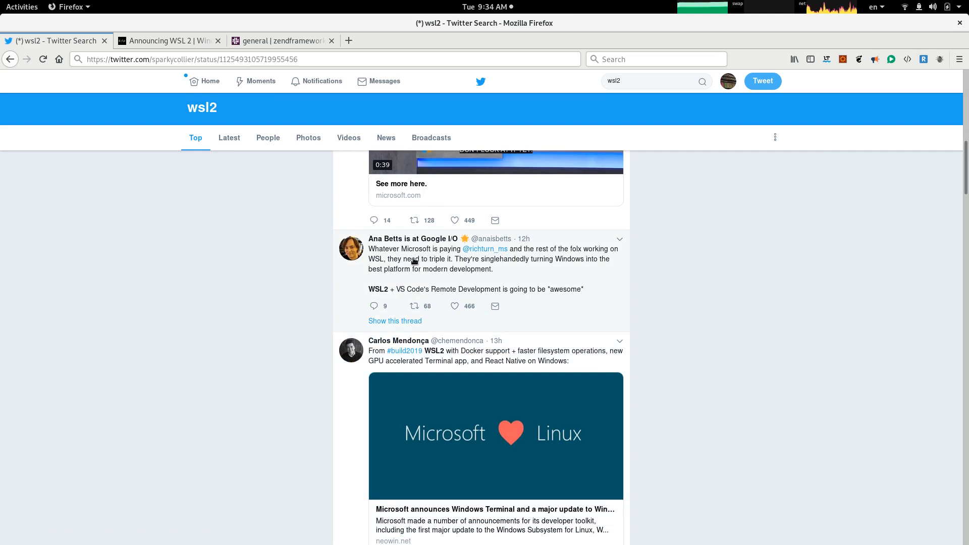
mouse_move(485, 255)
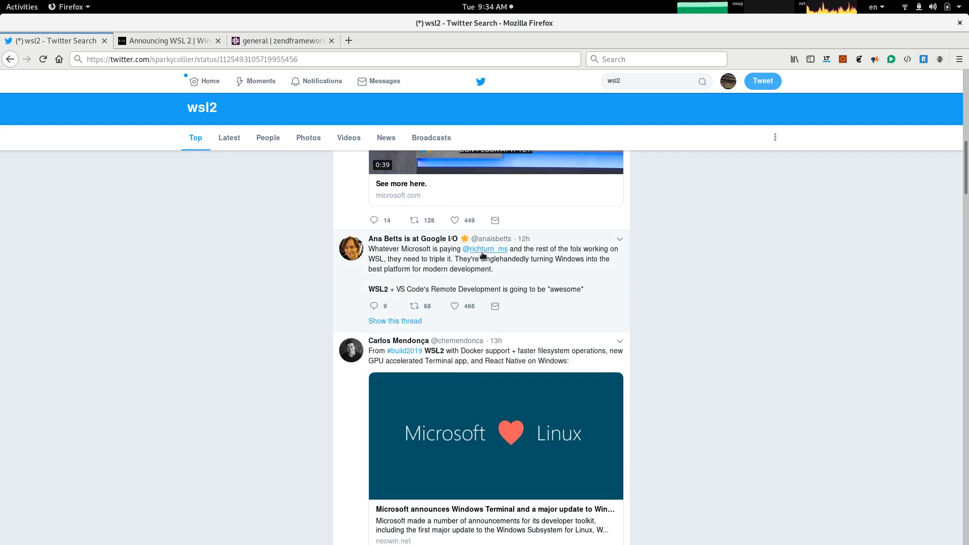
mouse_move(548, 261)
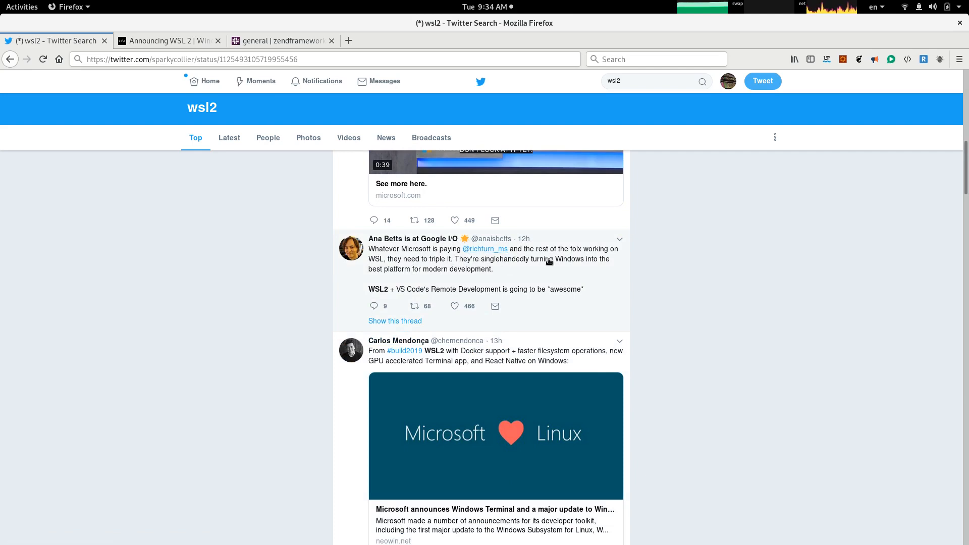
mouse_move(405, 287)
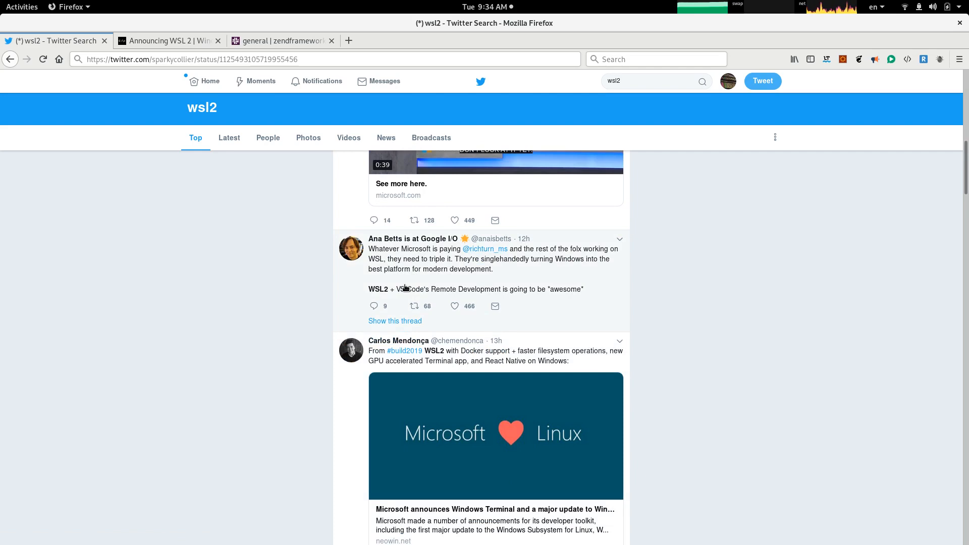
mouse_move(434, 279)
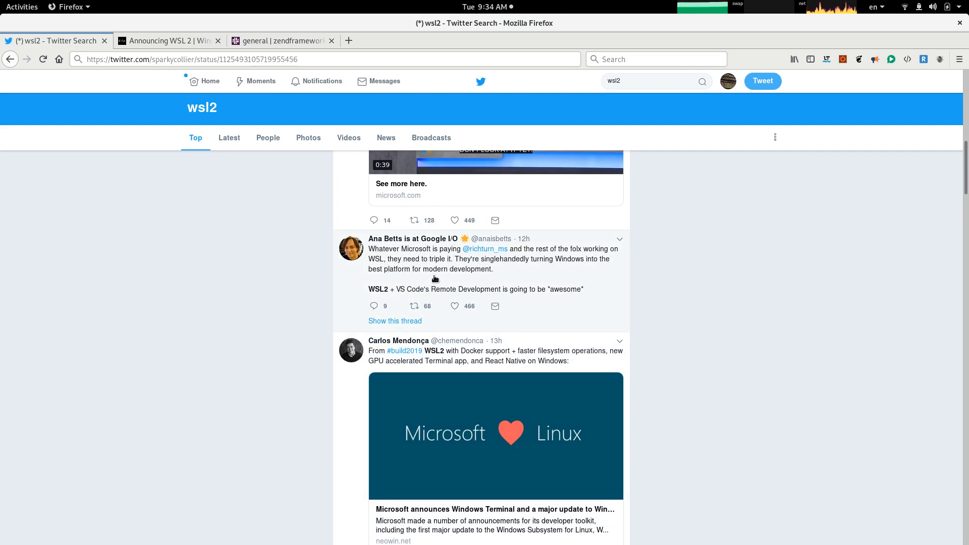
mouse_move(478, 288)
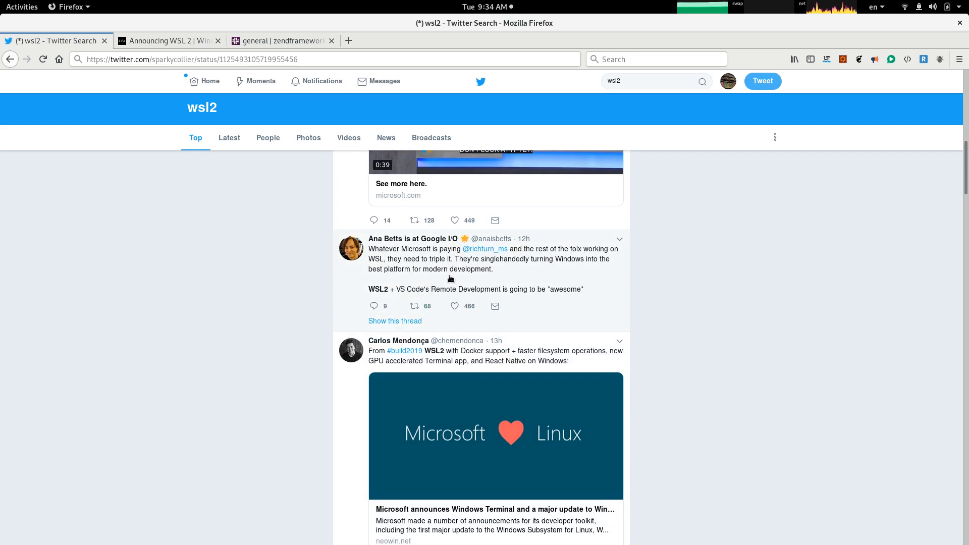
mouse_move(471, 279)
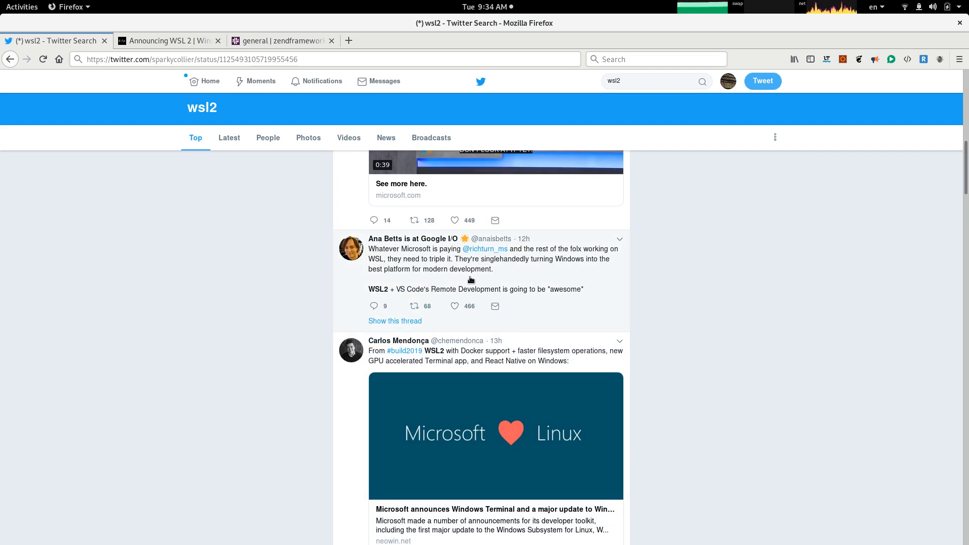
mouse_move(424, 284)
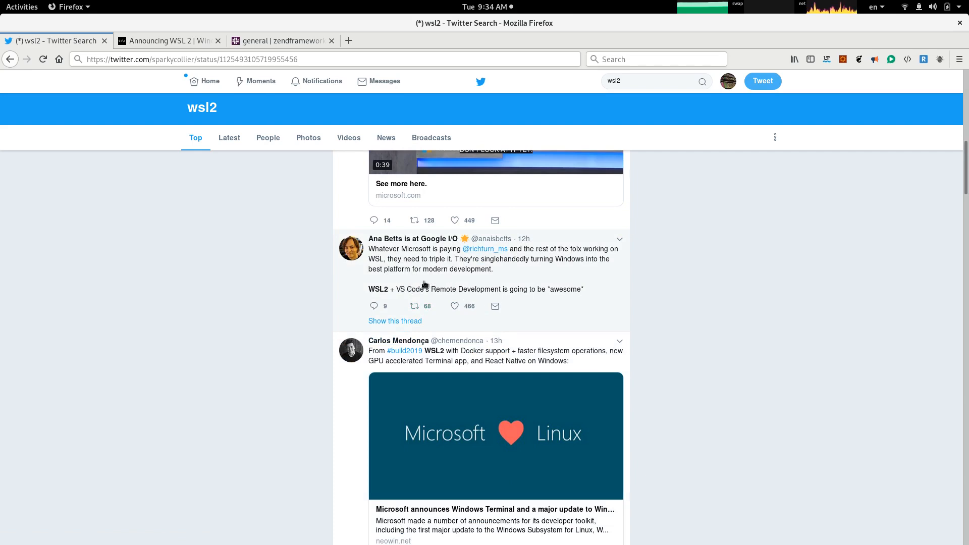
mouse_move(411, 298)
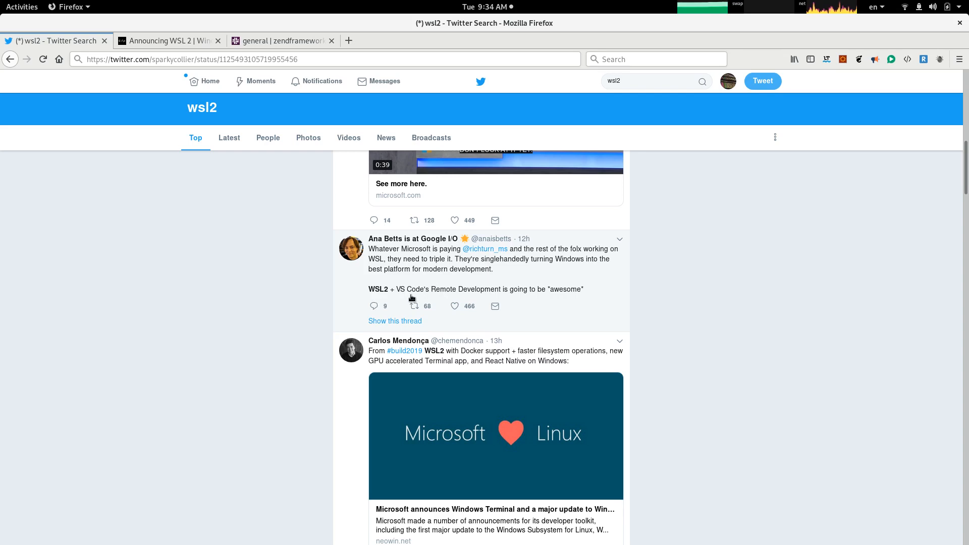
mouse_move(465, 298)
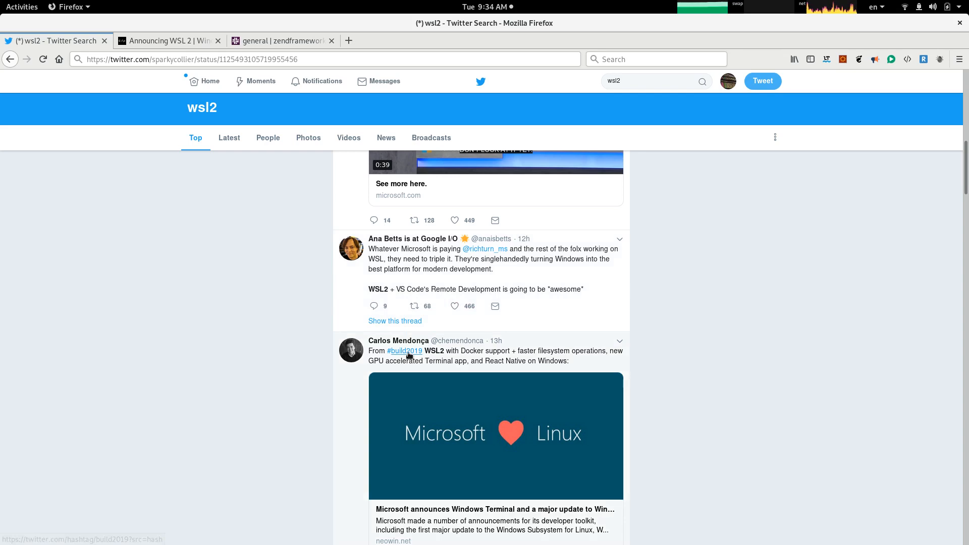
mouse_move(440, 298)
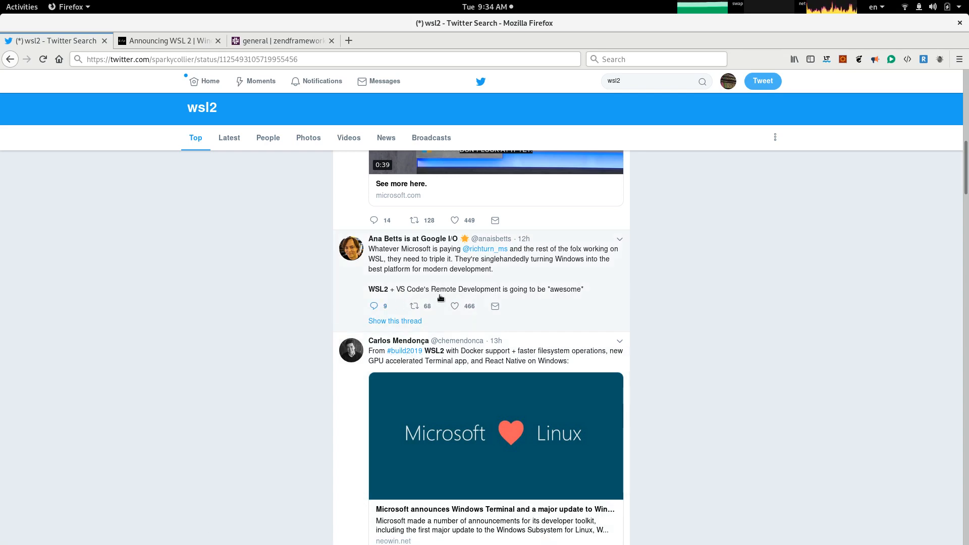
mouse_move(464, 302)
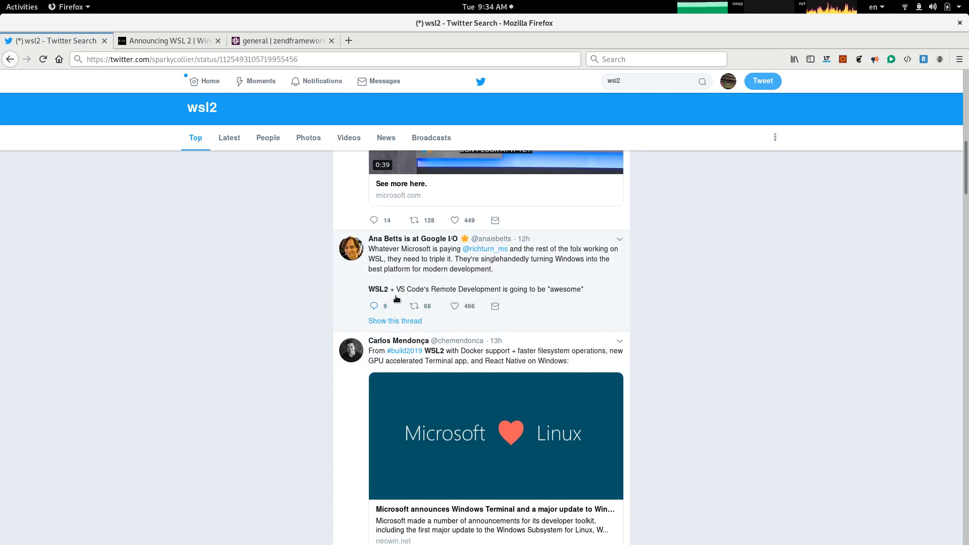
mouse_move(432, 344)
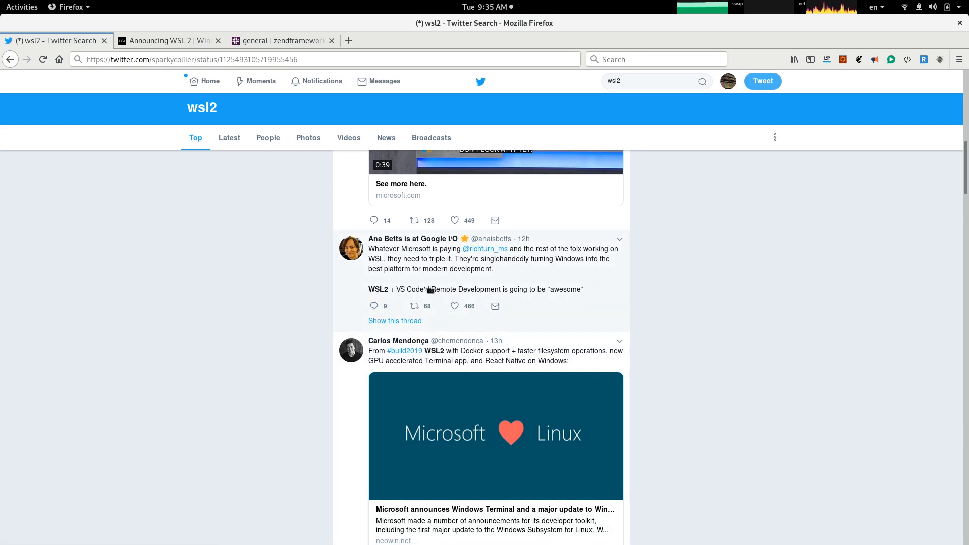
Step: Scroll the wsl2 results past XDA Developers' Windows Terminal tweet to Jakub Synowiec's WSL2 tweet
scroll("down", 3)
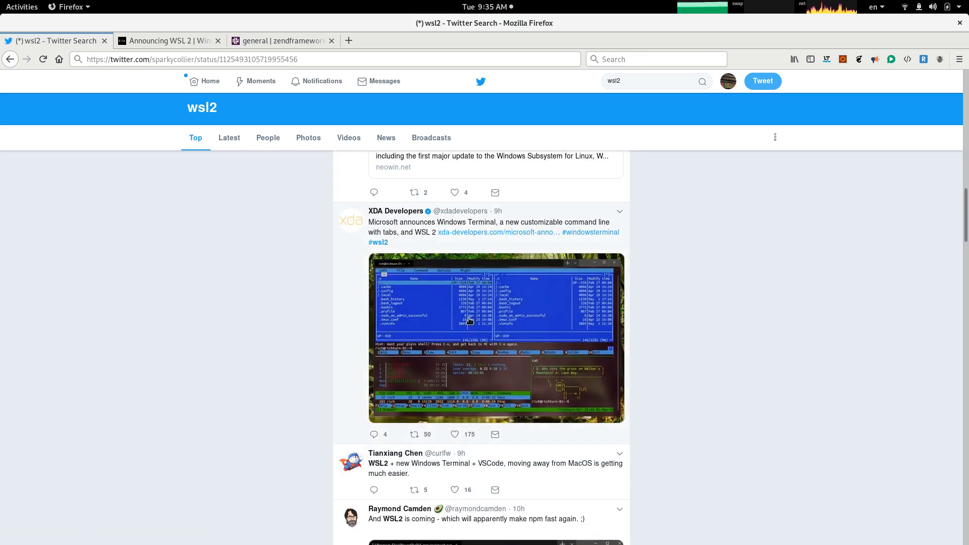
mouse_move(396, 211)
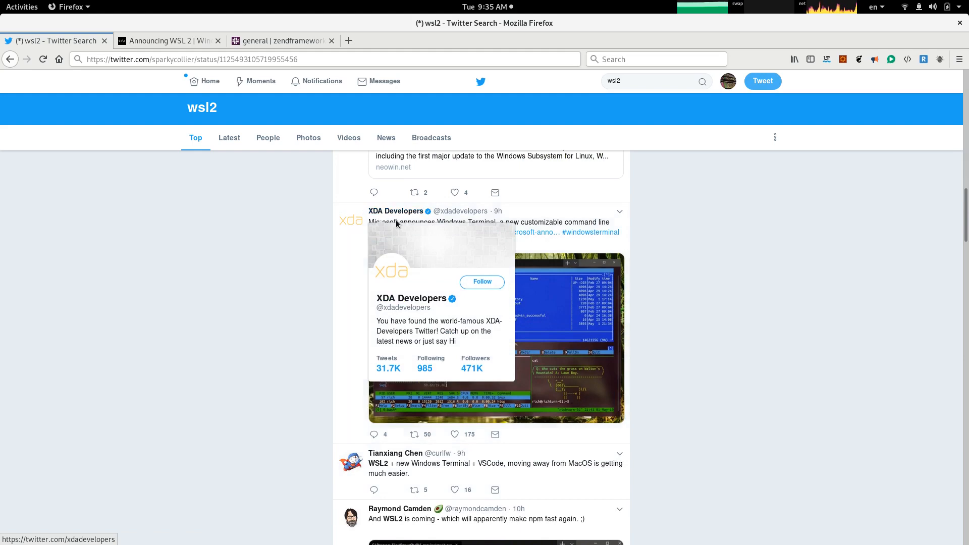
mouse_move(510, 276)
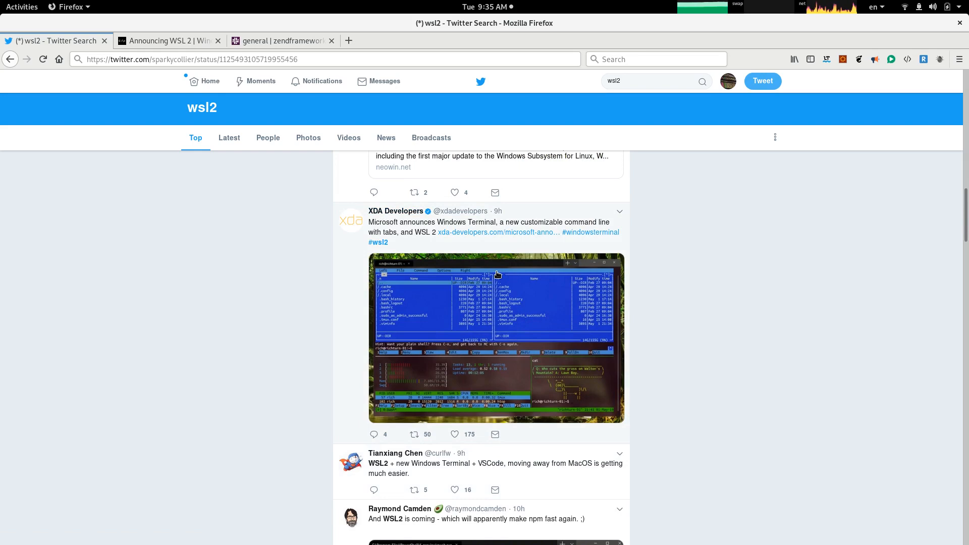
mouse_move(496, 320)
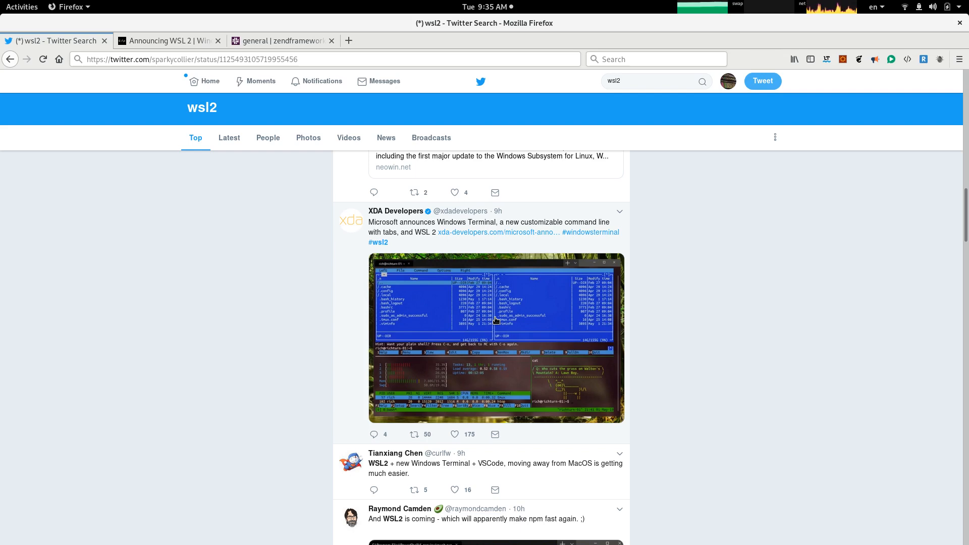
mouse_move(517, 309)
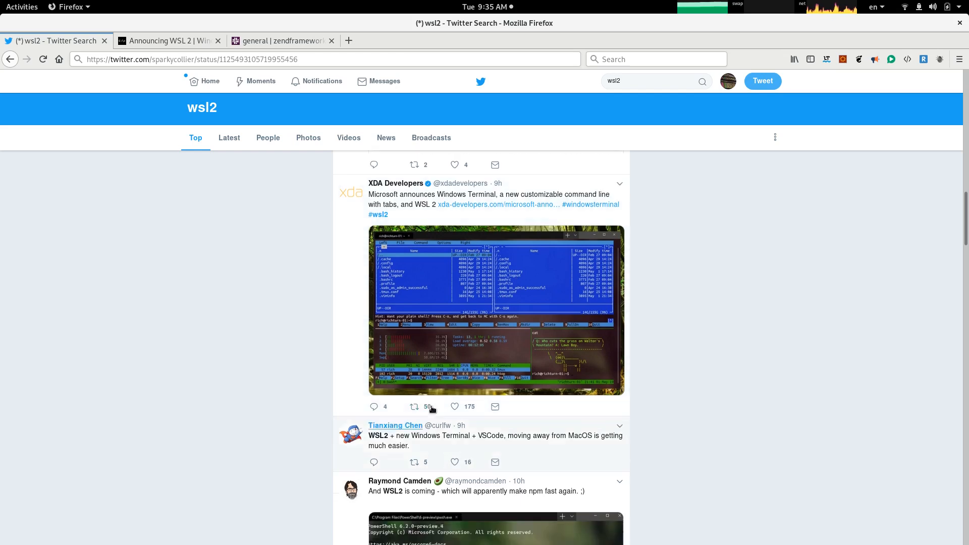
scroll("down", 3)
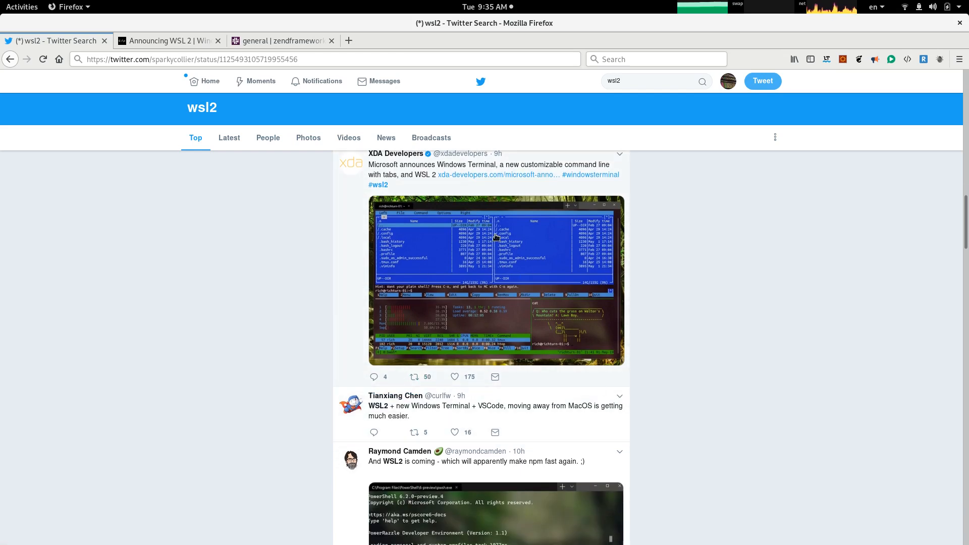
mouse_move(437, 307)
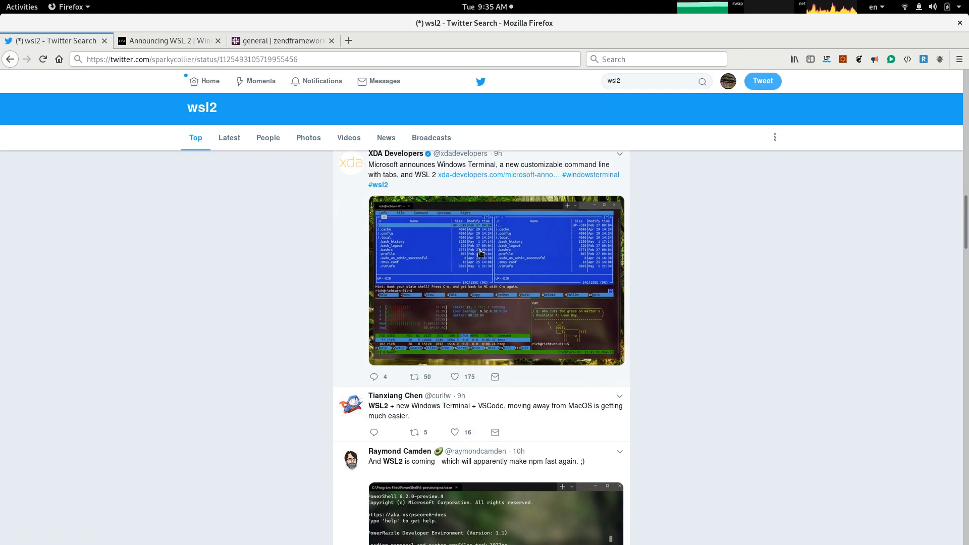
mouse_move(526, 360)
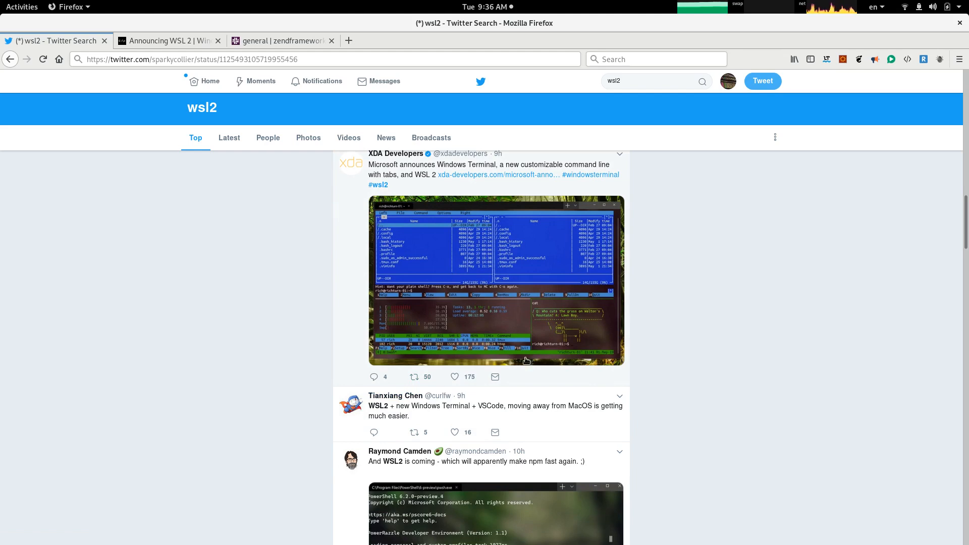
scroll("down", 3)
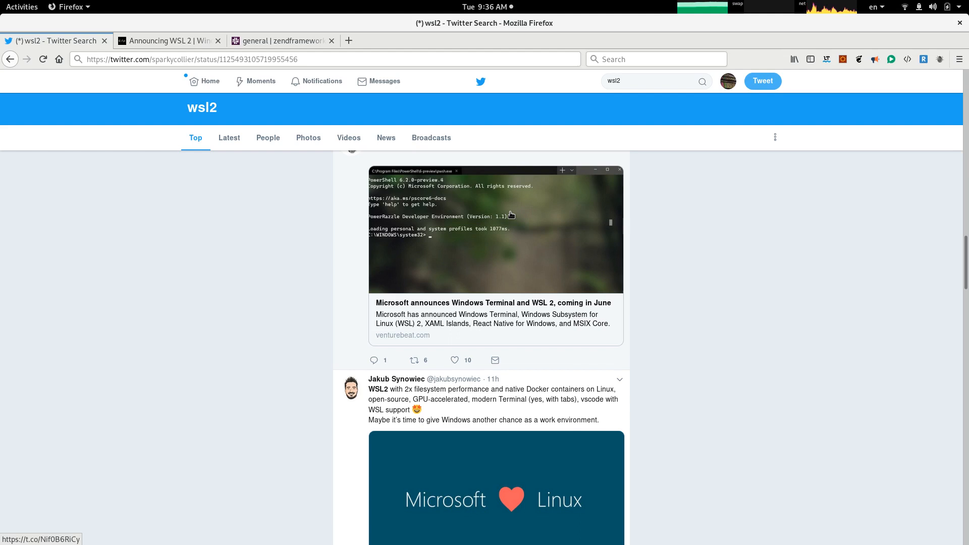
mouse_move(268, 137)
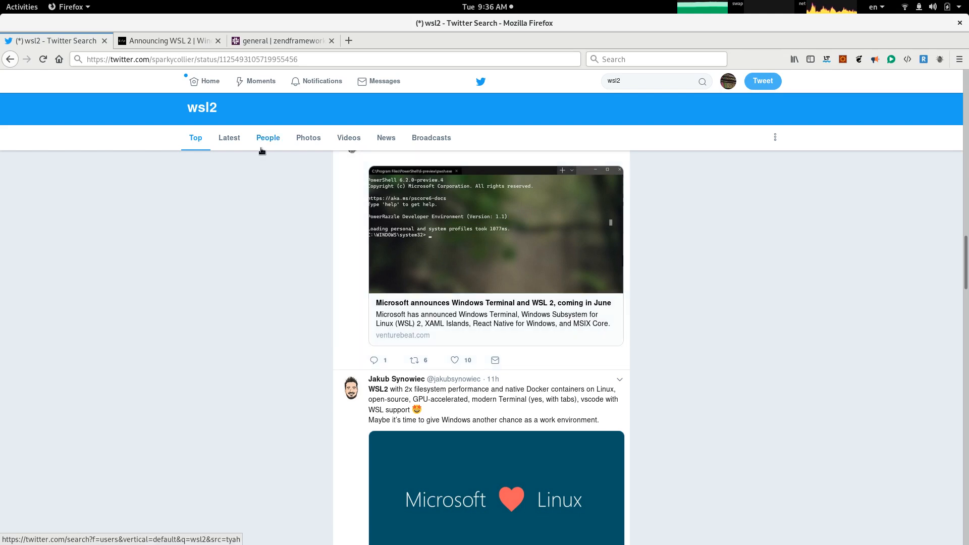
mouse_move(336, 168)
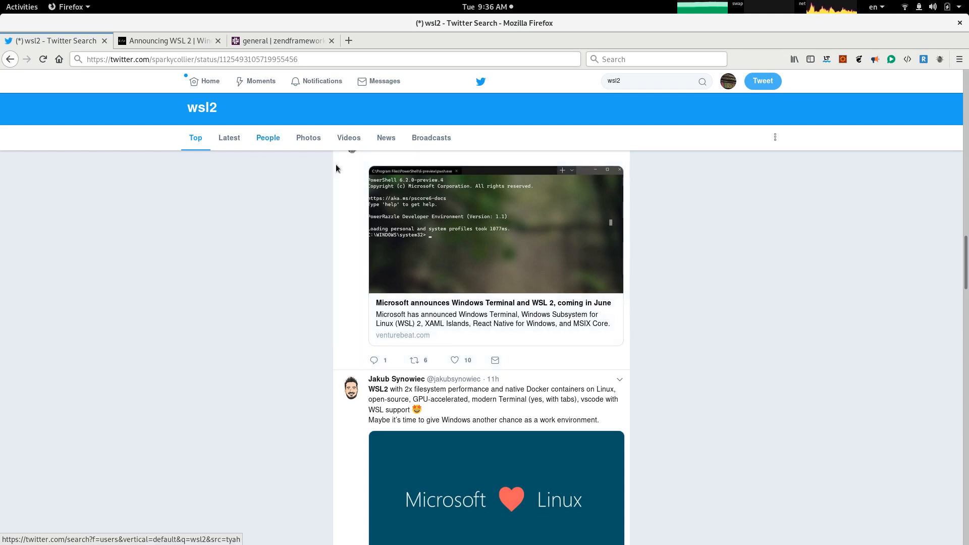
mouse_move(724, 285)
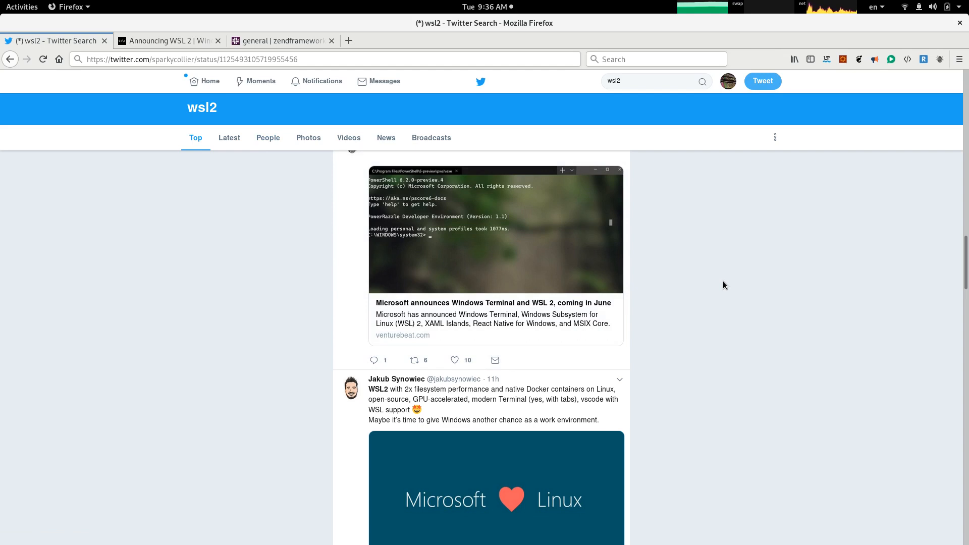
mouse_move(718, 288)
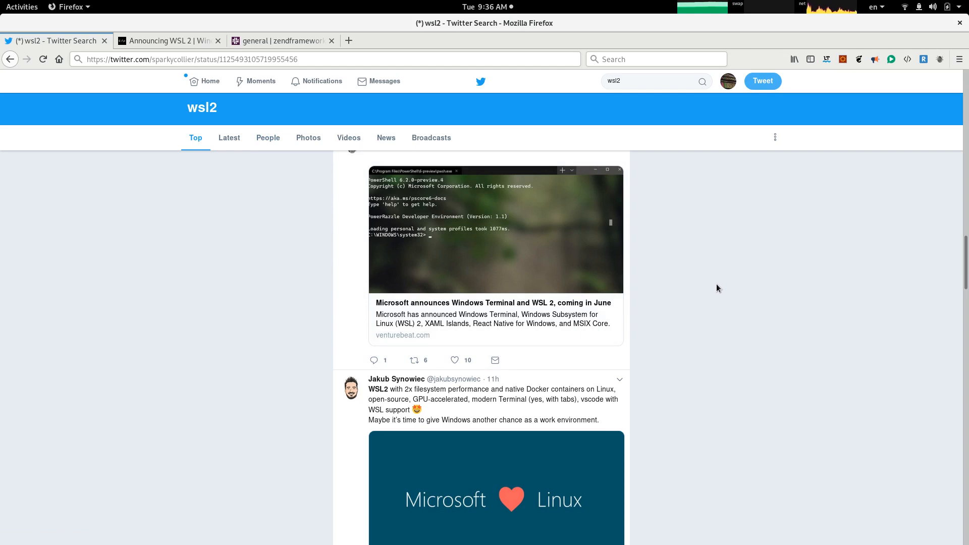
mouse_move(719, 292)
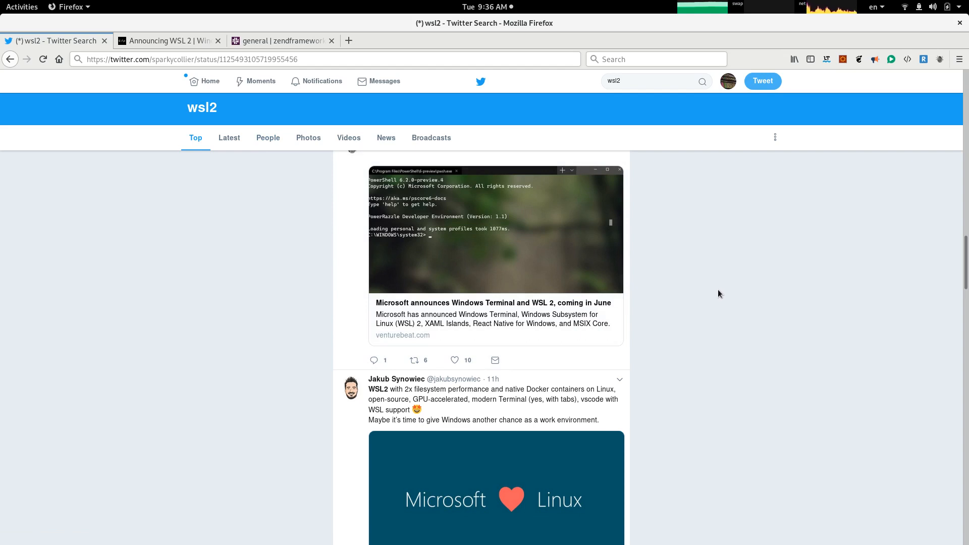